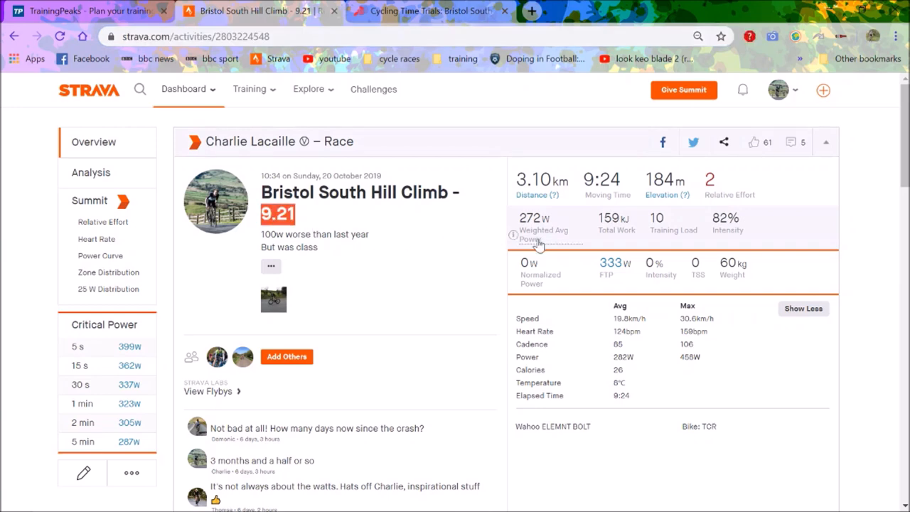
mouse_move(682, 377)
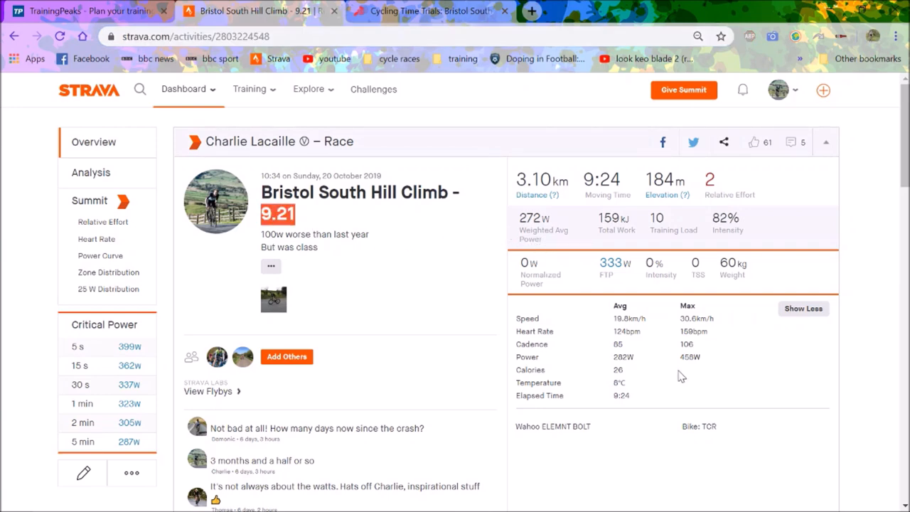
mouse_move(642, 364)
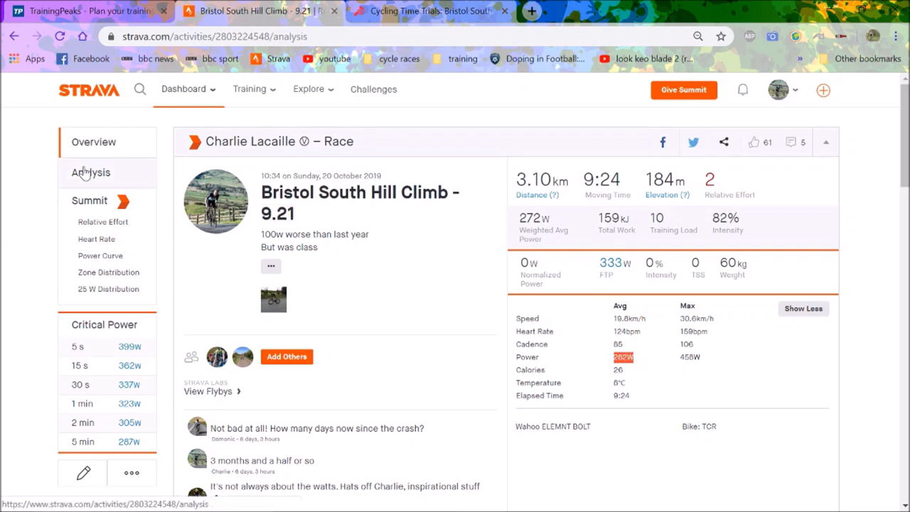
Step: Open the ride's Analysis page and scroll down to its speed, power, heart rate and cadence graphs
left_click(89, 172)
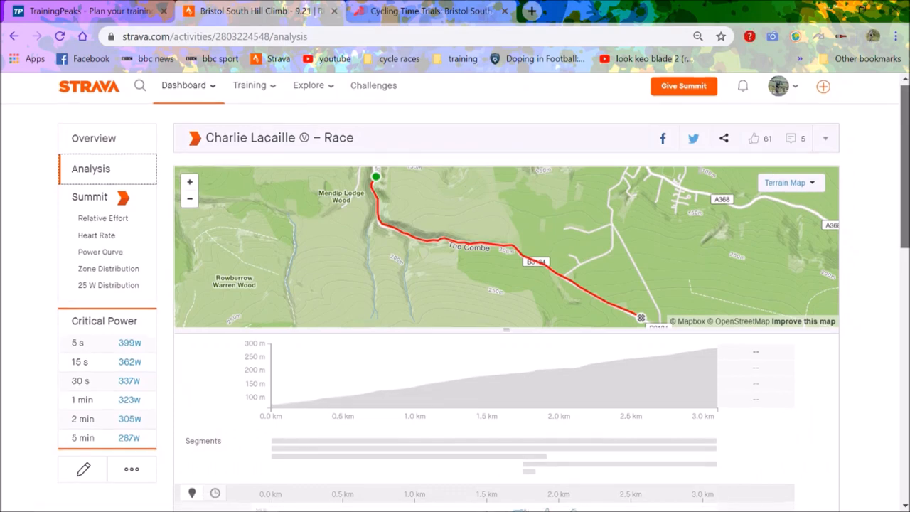
scroll("down", 3)
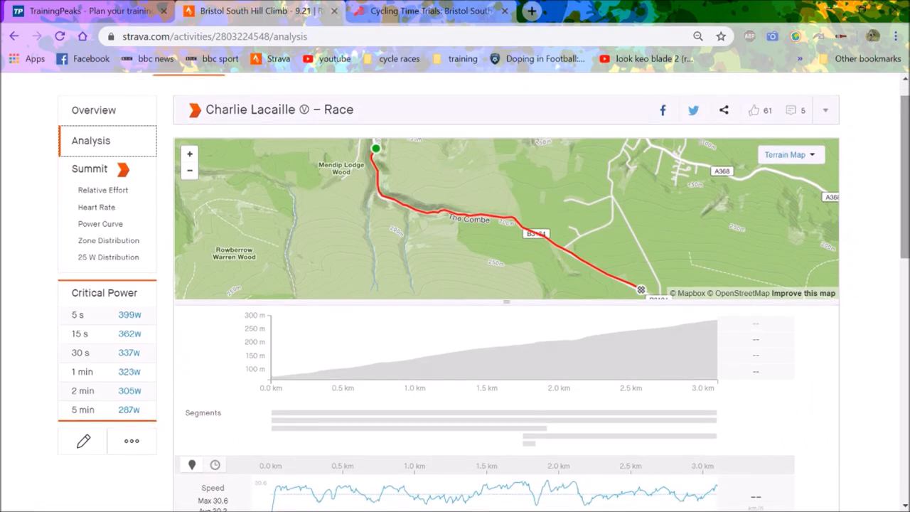
scroll("down", 3)
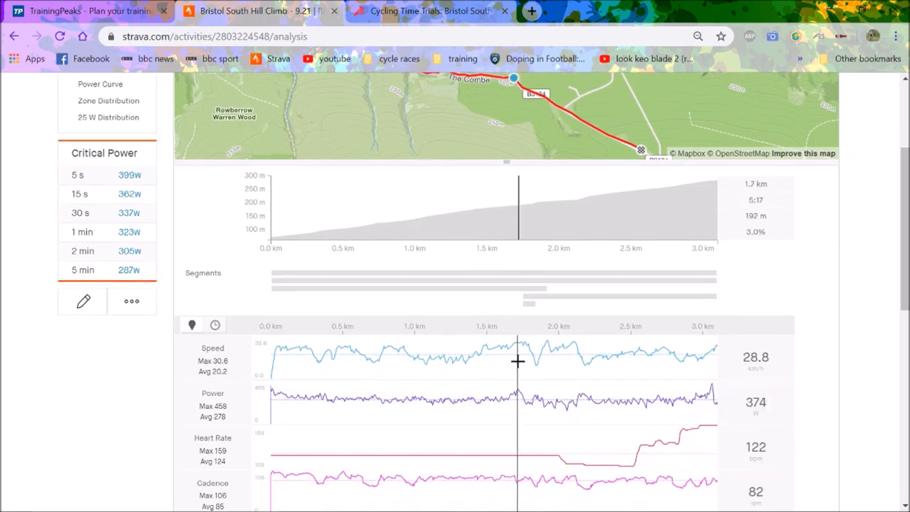
mouse_move(602, 408)
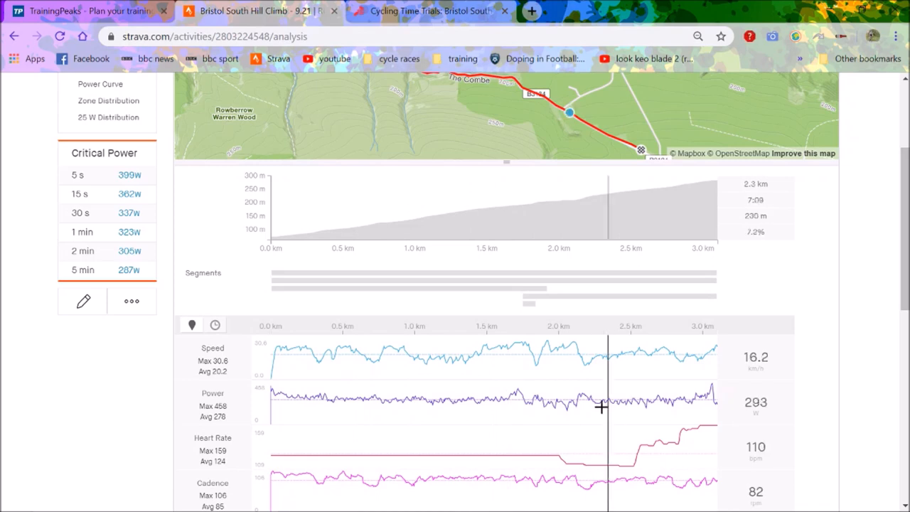
mouse_move(736, 422)
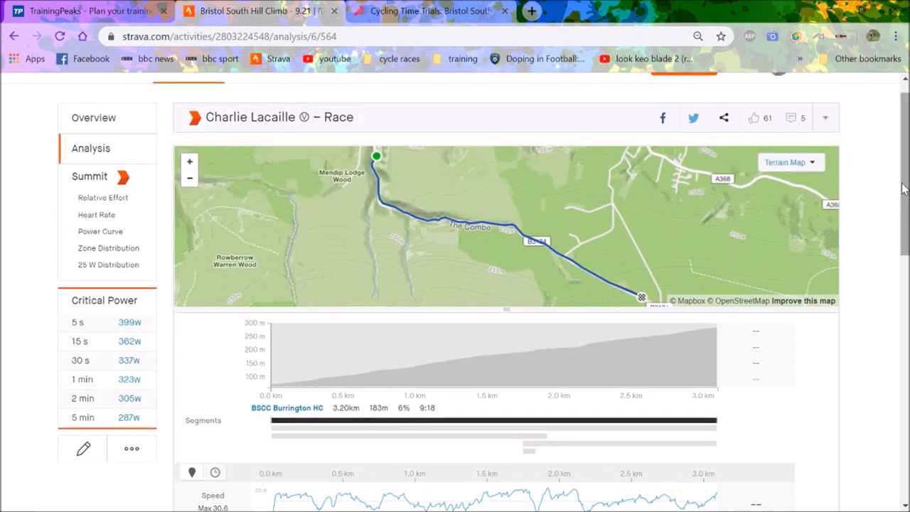
mouse_move(116, 126)
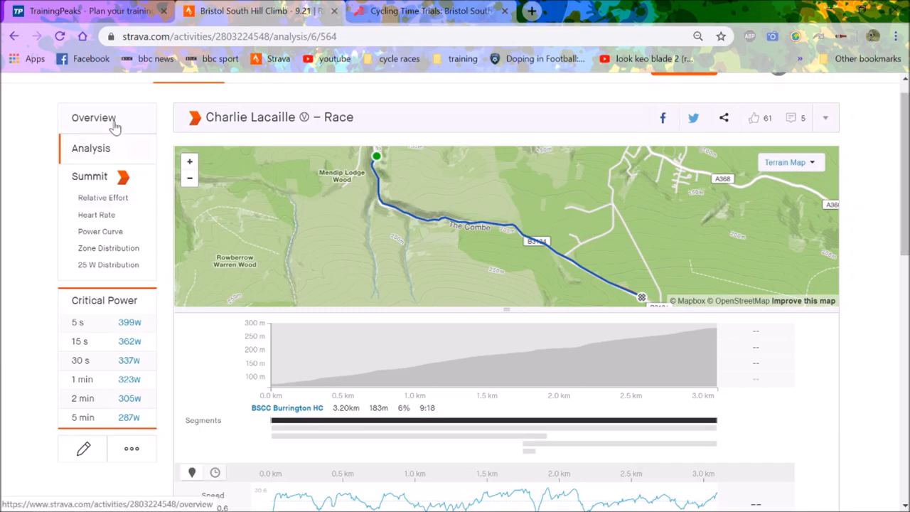
Step: Return to the ride overview (3.10 km, 9:24, 282 W) and scroll through comments and results
left_click(93, 117)
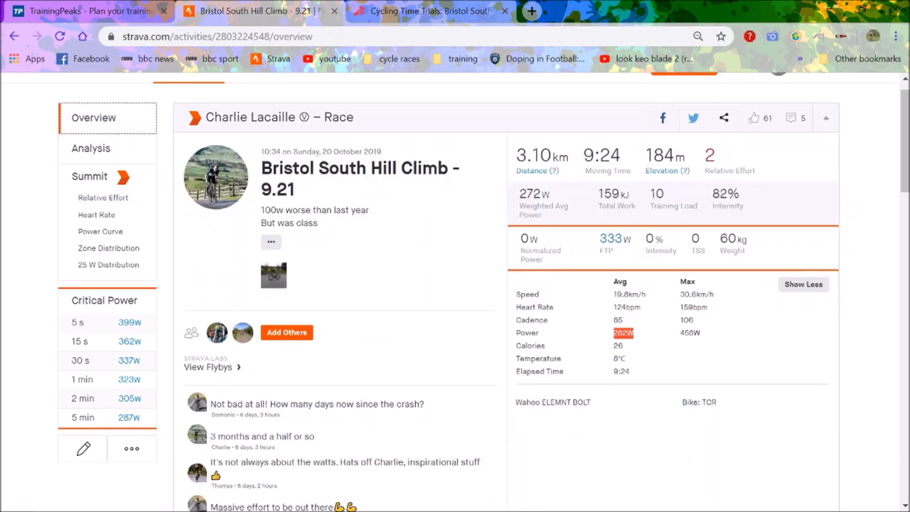
scroll("down", 3)
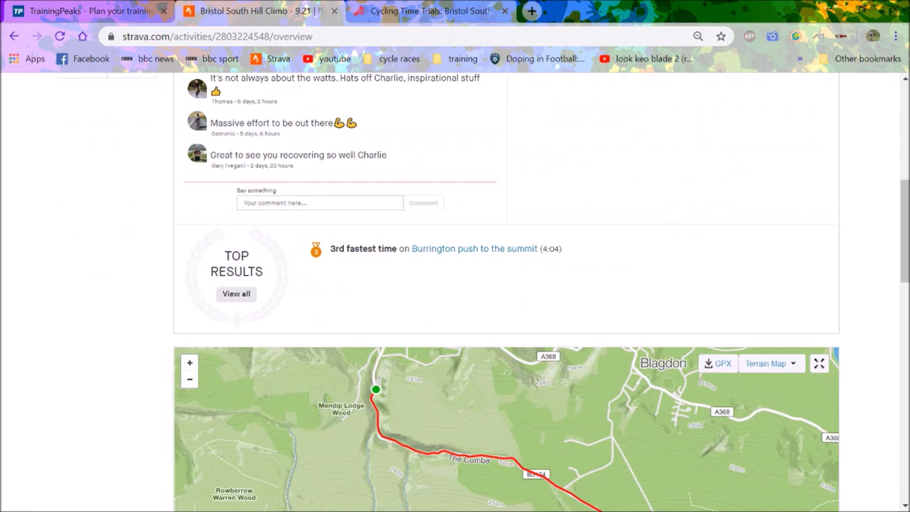
scroll("down", 3)
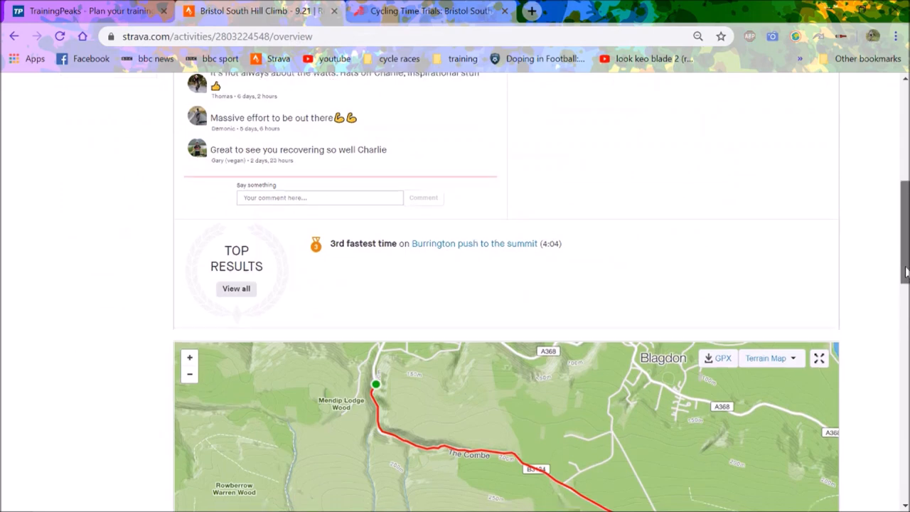
scroll("down", 3)
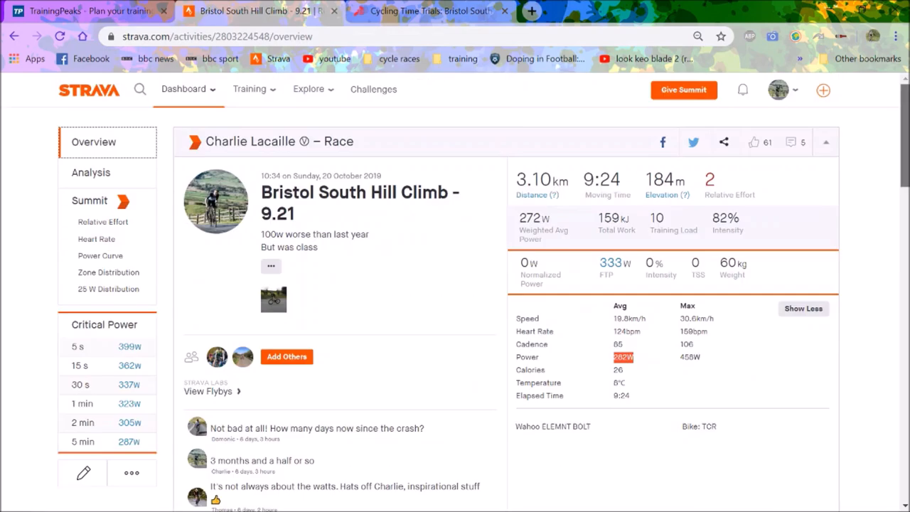
scroll("down", 3)
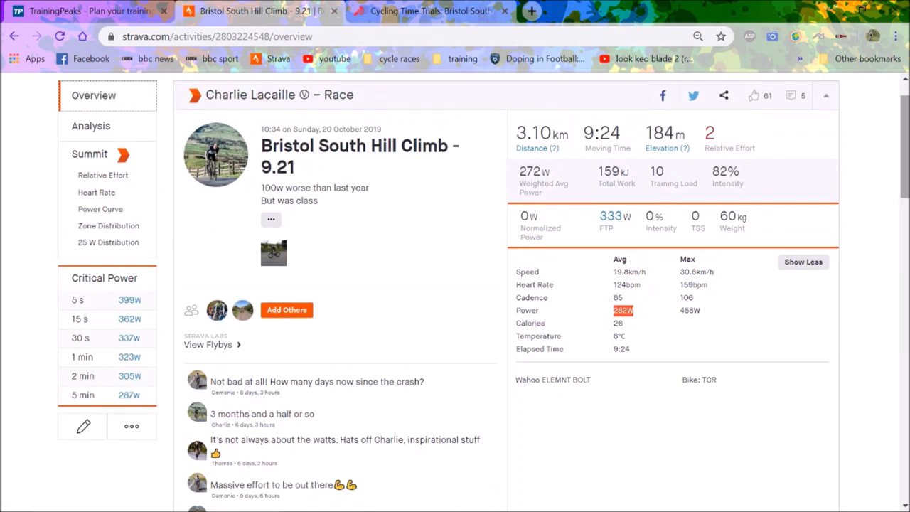
mouse_move(413, 11)
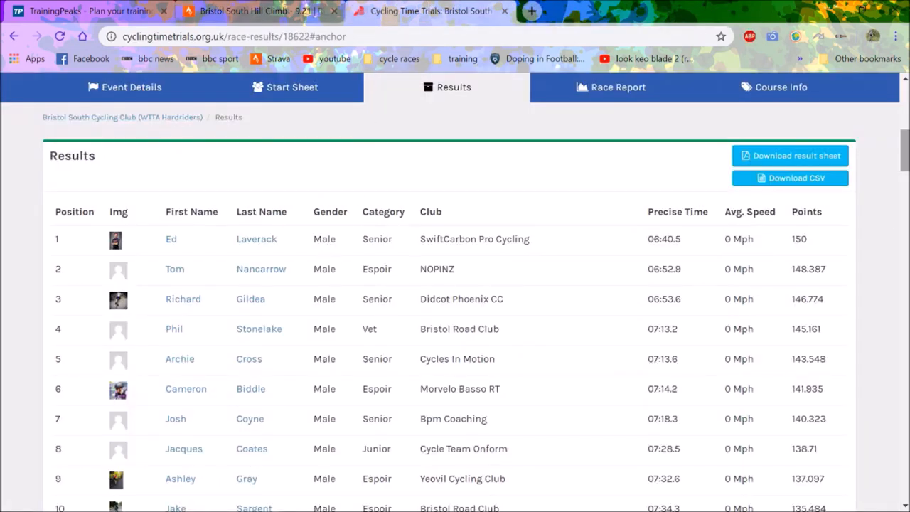
Step: Scroll down the Cycling Time Trials results past 57th place at 09:21.2
scroll("down", 3)
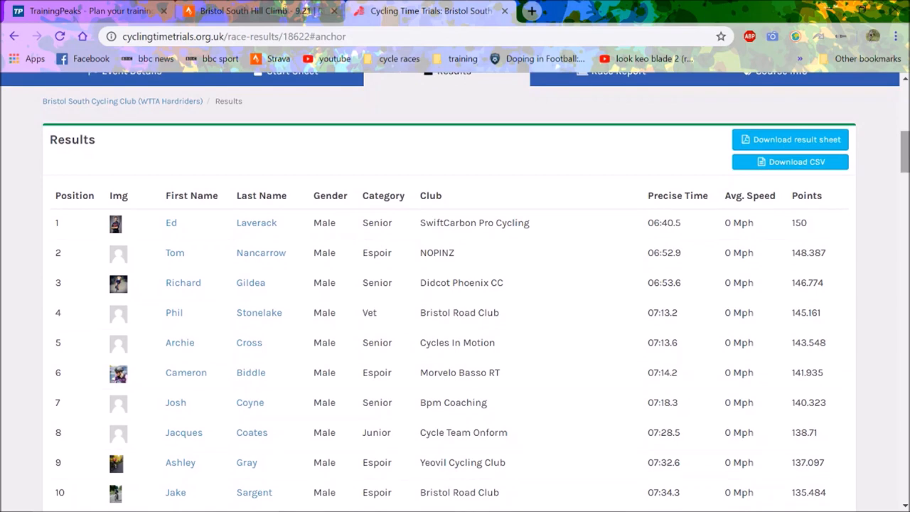
scroll("down", 3)
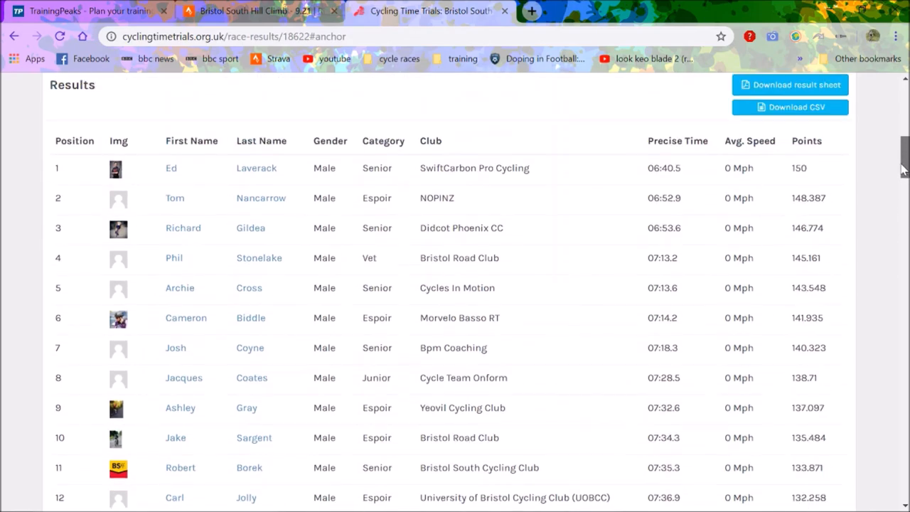
scroll("down", 3)
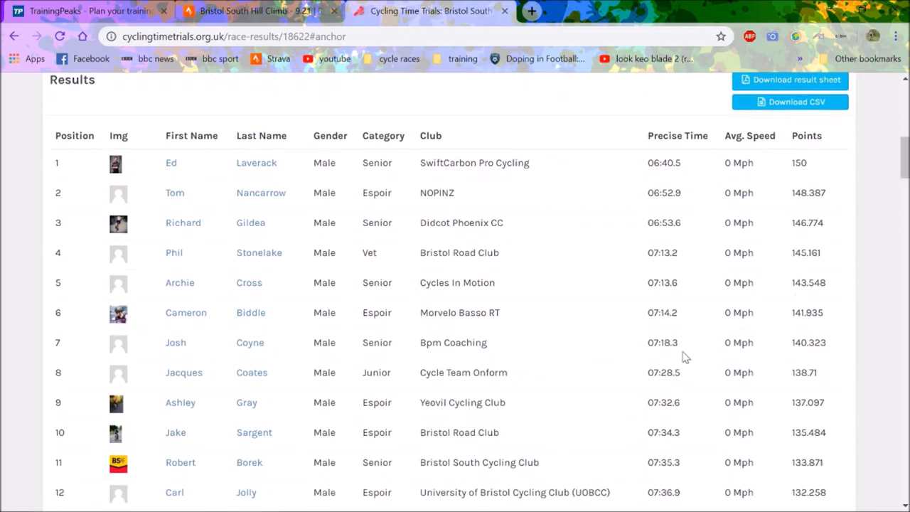
scroll("down", 3)
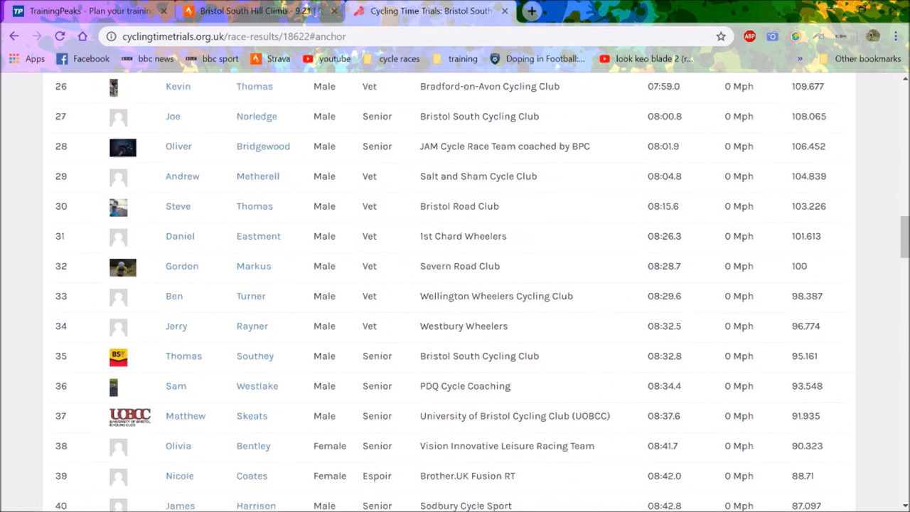
scroll("down", 3)
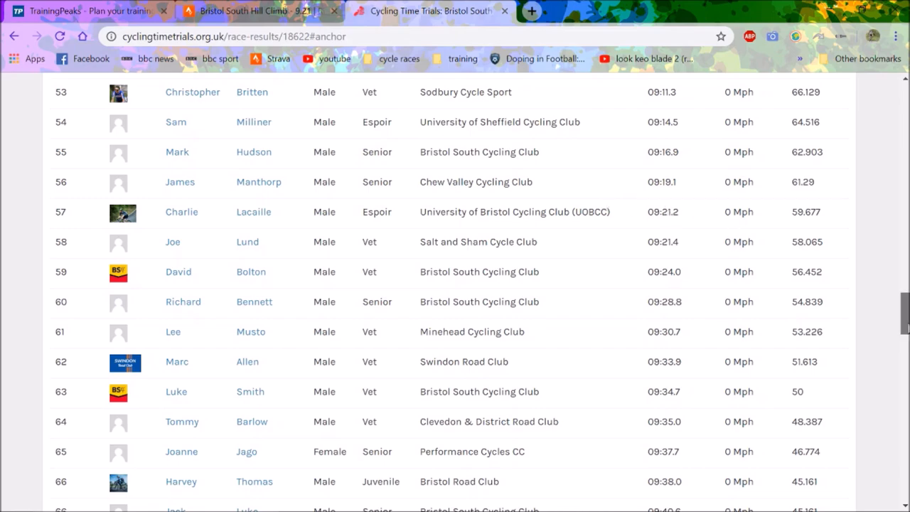
scroll("down", 3)
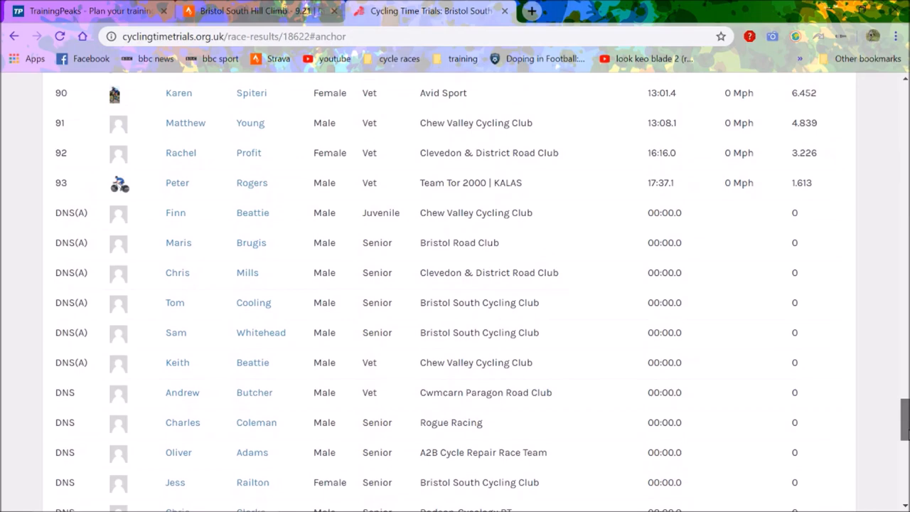
scroll("down", 3)
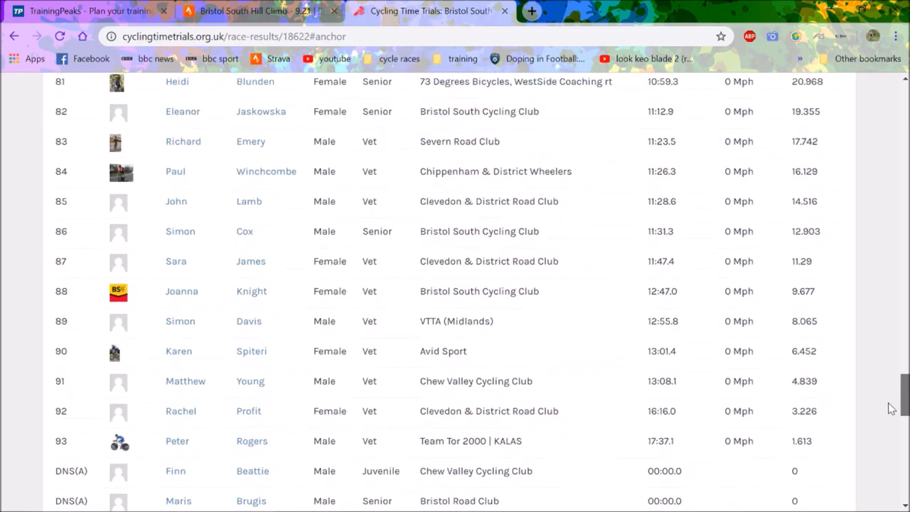
Step: Scroll back up the results, then switch to the Strava ride overview tab
scroll("up", 3)
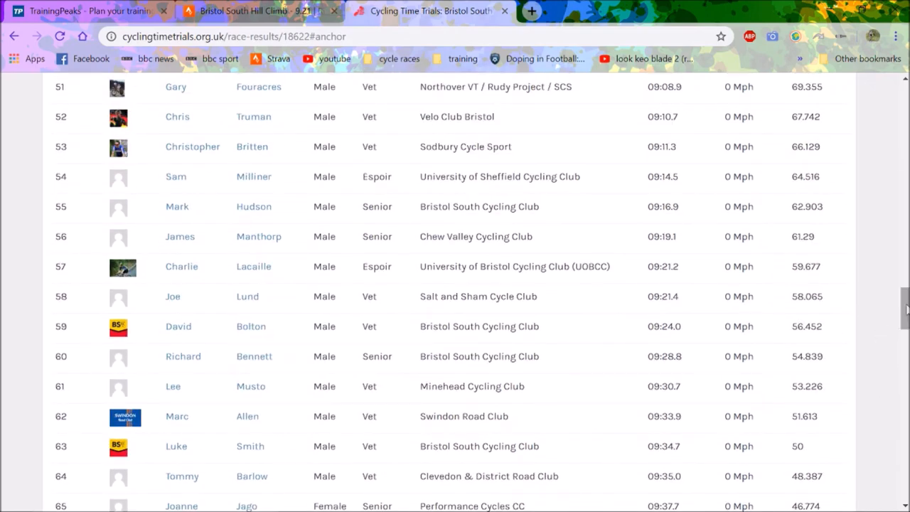
scroll("up", 3)
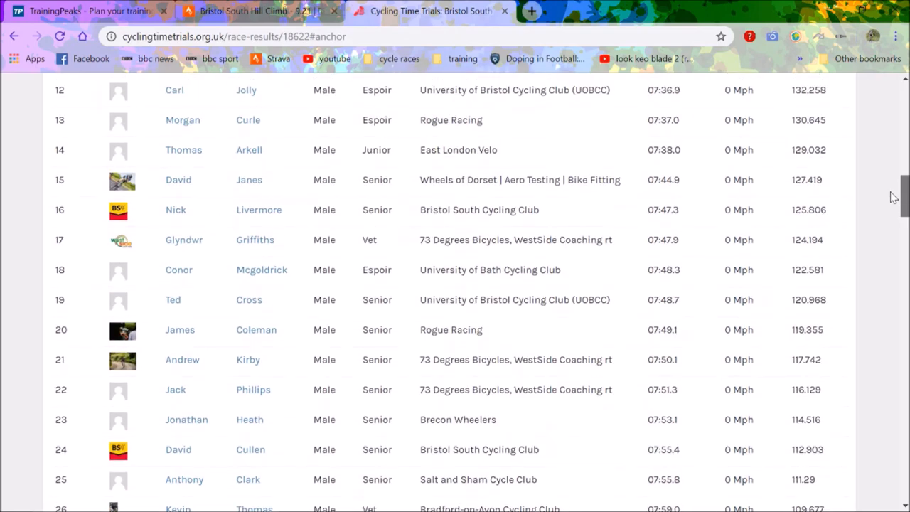
scroll("up", 3)
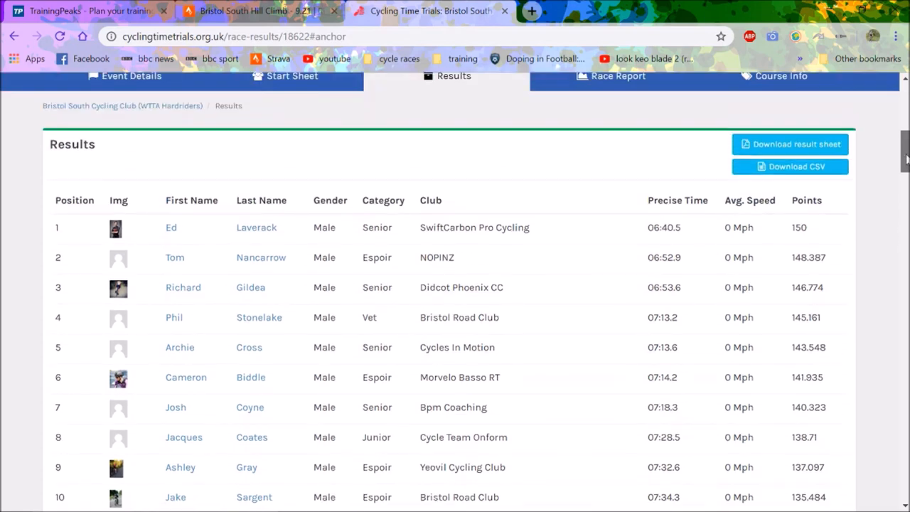
scroll("down", 3)
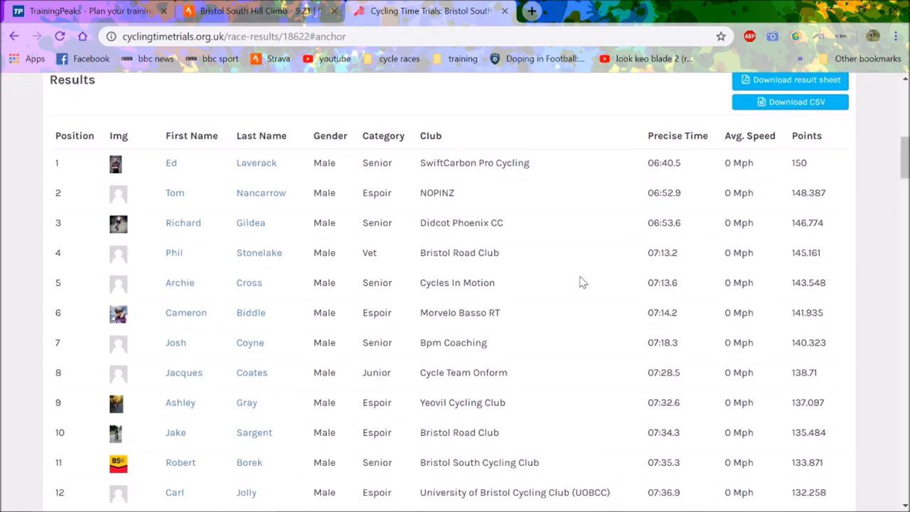
left_click(249, 11)
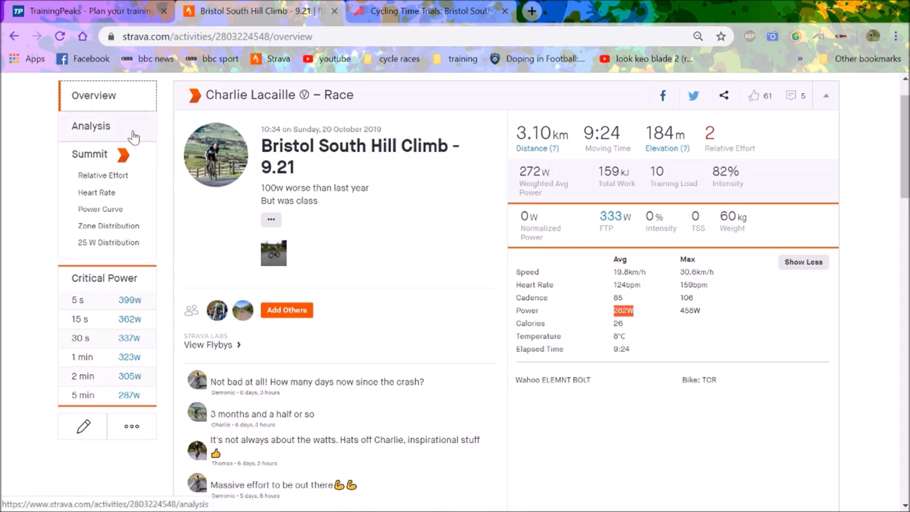
Step: Show the TrainingPeaks calendar at October 2019, with Burrington Hill Climb on the 20th
left_click(78, 11)
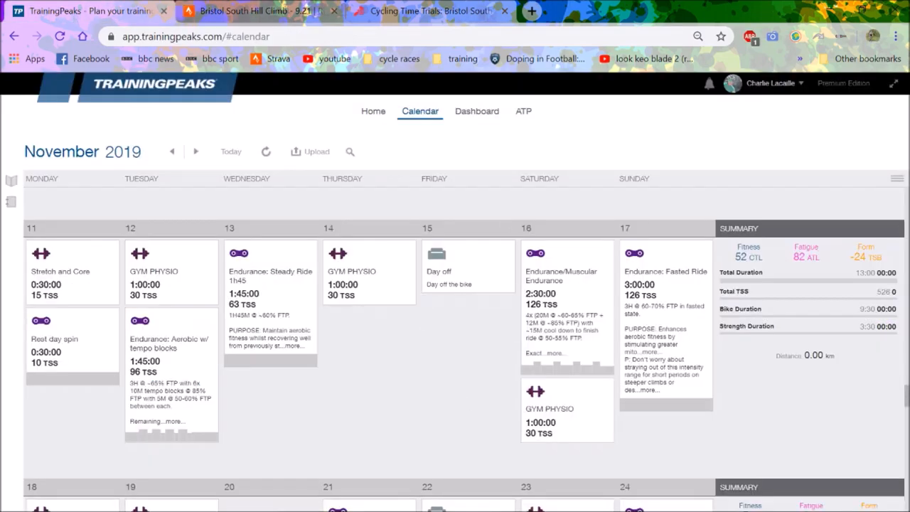
left_click(172, 151)
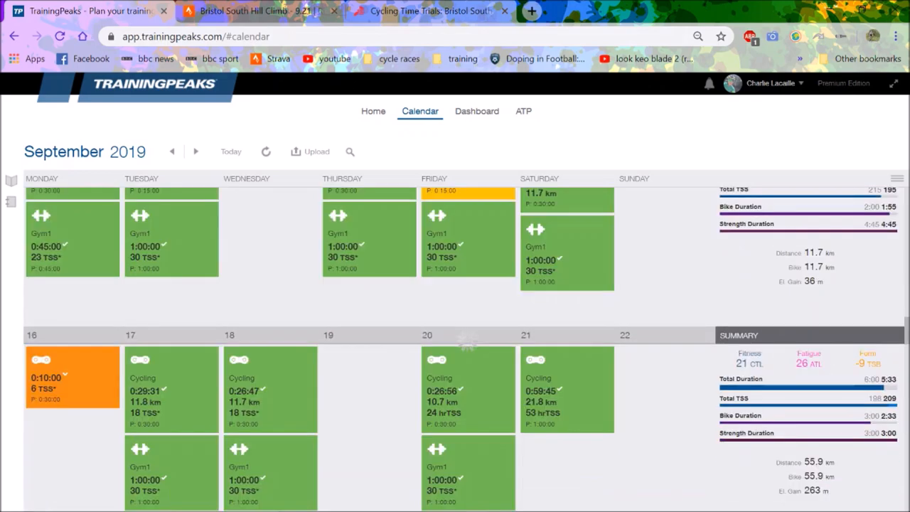
scroll("down", 3)
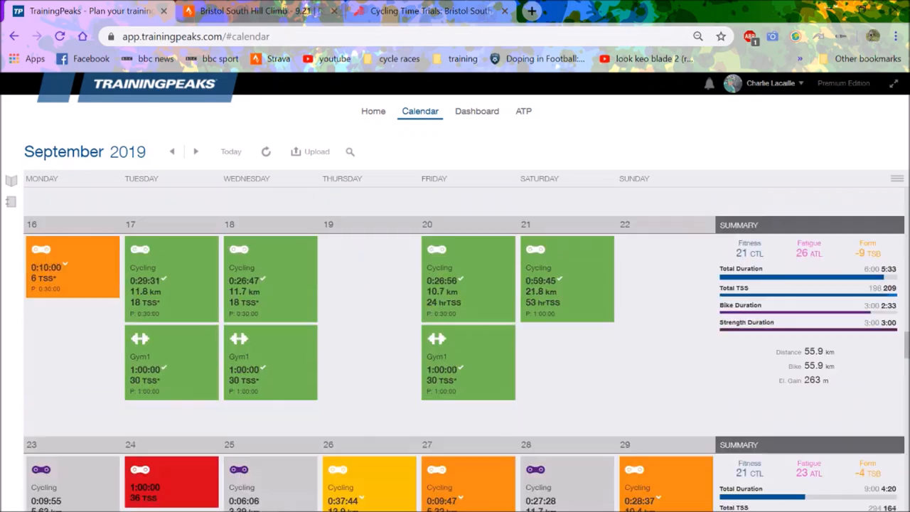
scroll("down", 3)
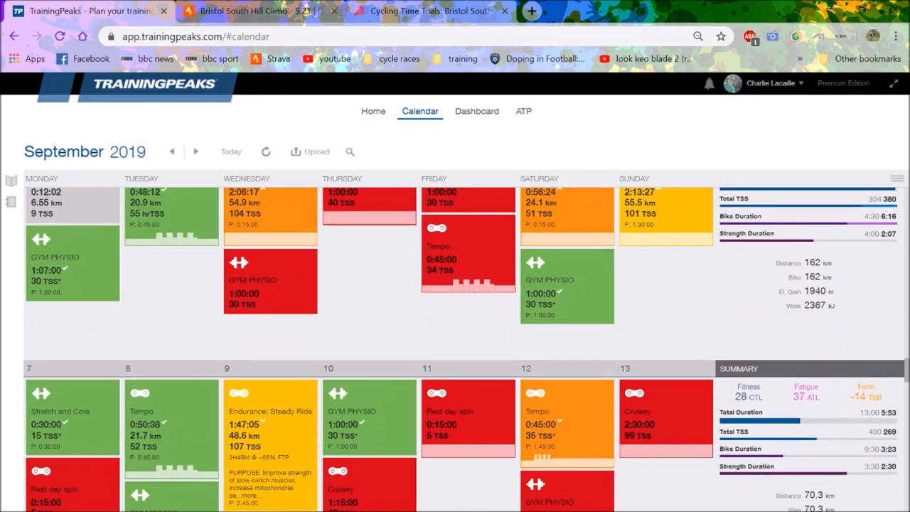
left_click(196, 152)
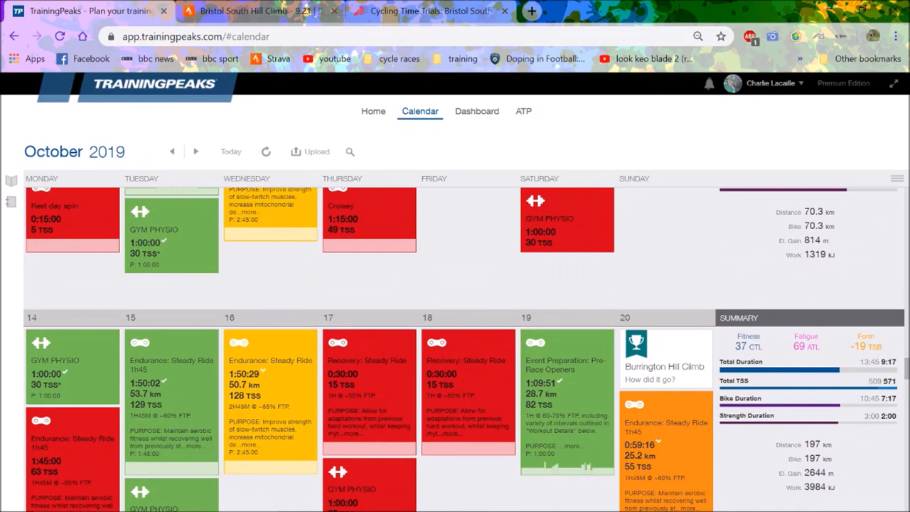
Step: Scroll the calendar through late October to the 28 October–3 November 2019 week
scroll("down", 3)
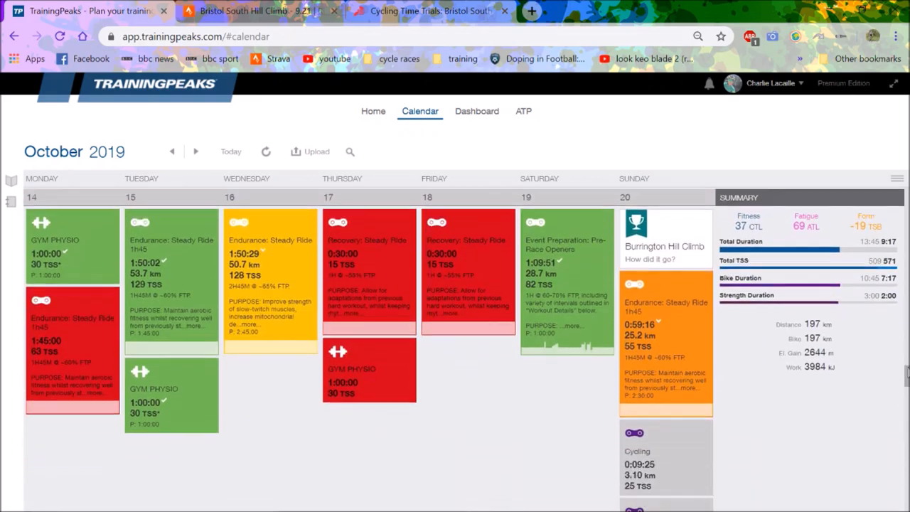
scroll("down", 3)
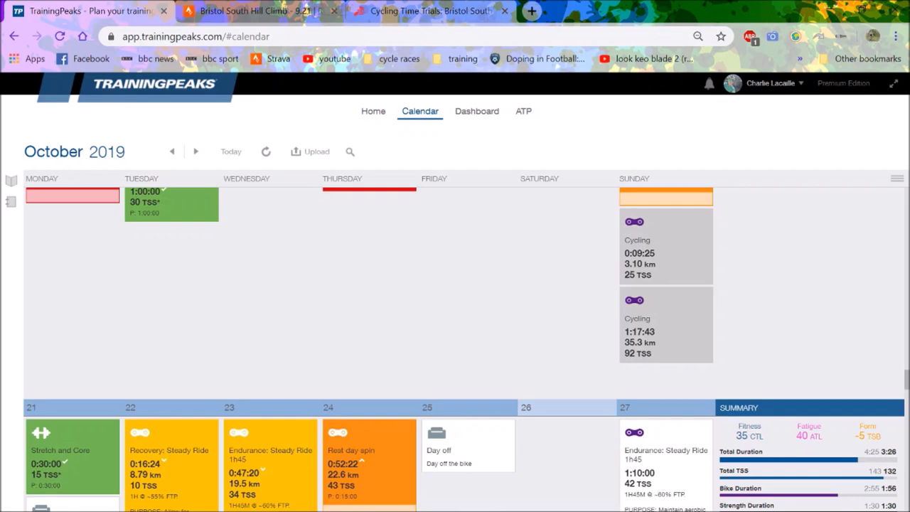
scroll("down", 3)
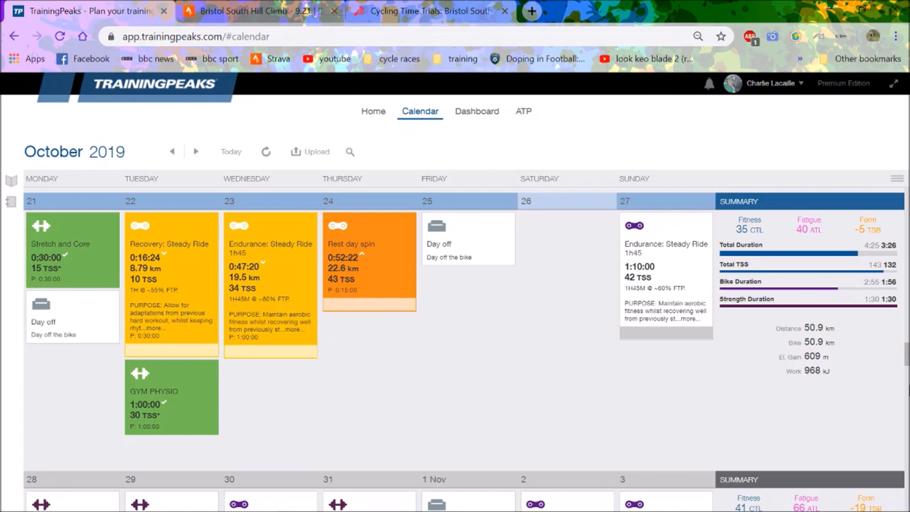
mouse_move(902, 359)
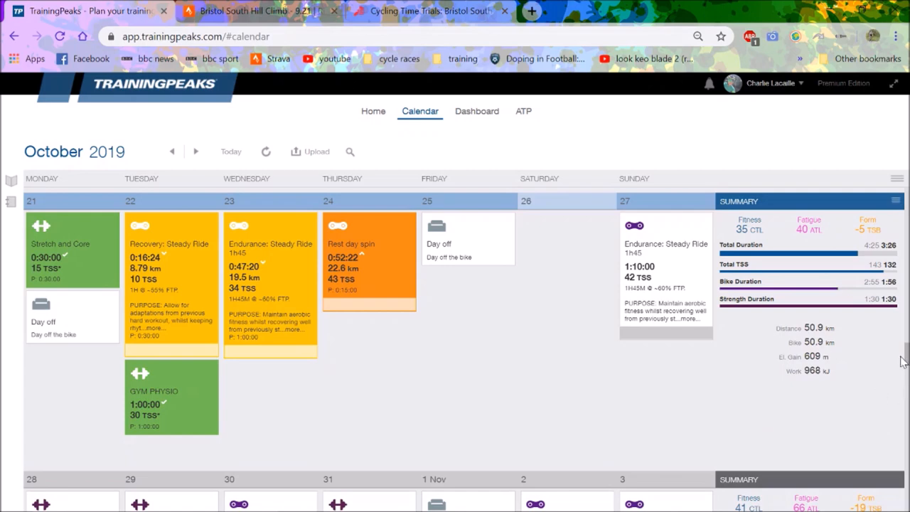
mouse_move(590, 306)
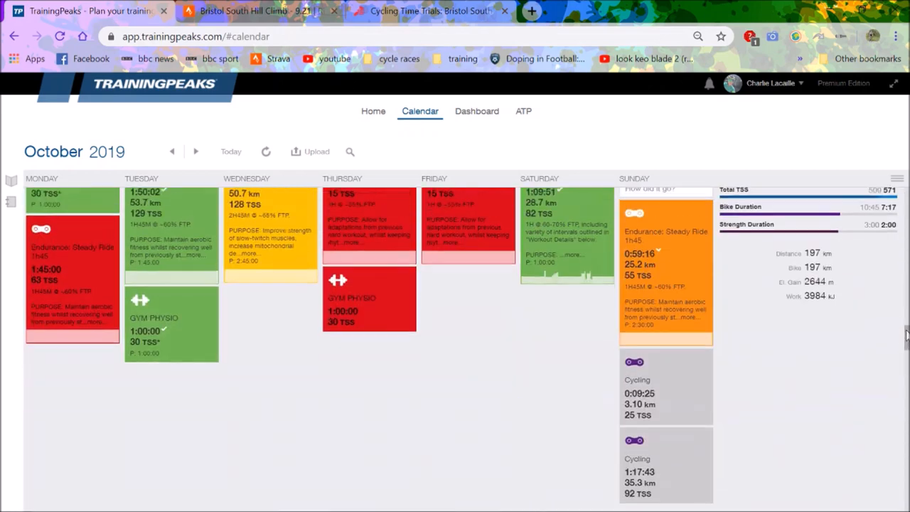
scroll("down", 3)
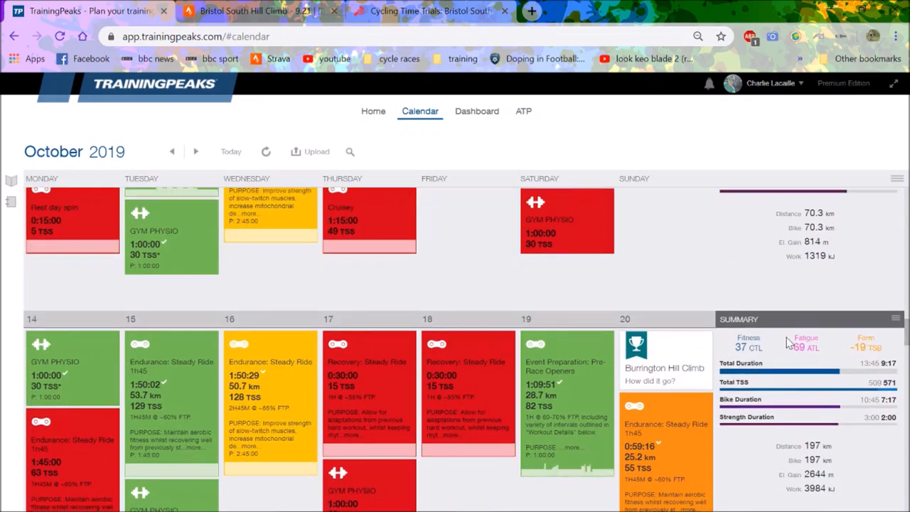
scroll("down", 3)
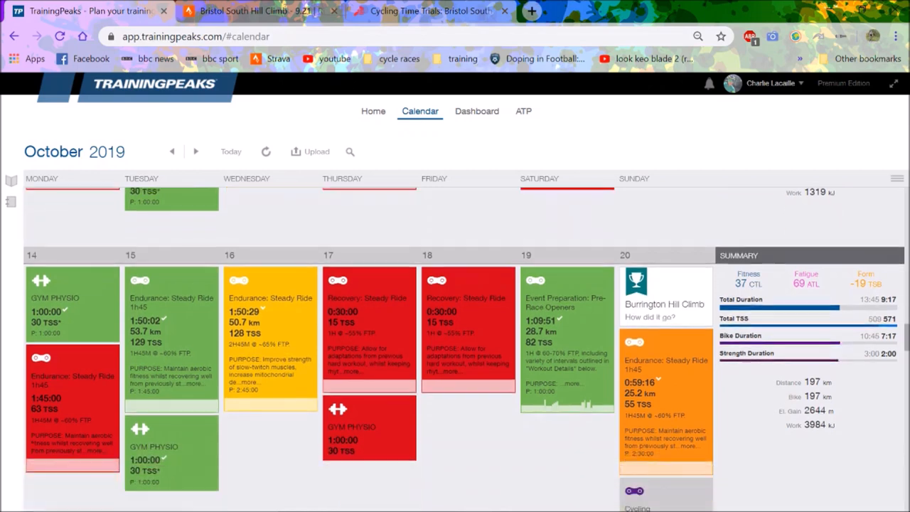
scroll("down", 3)
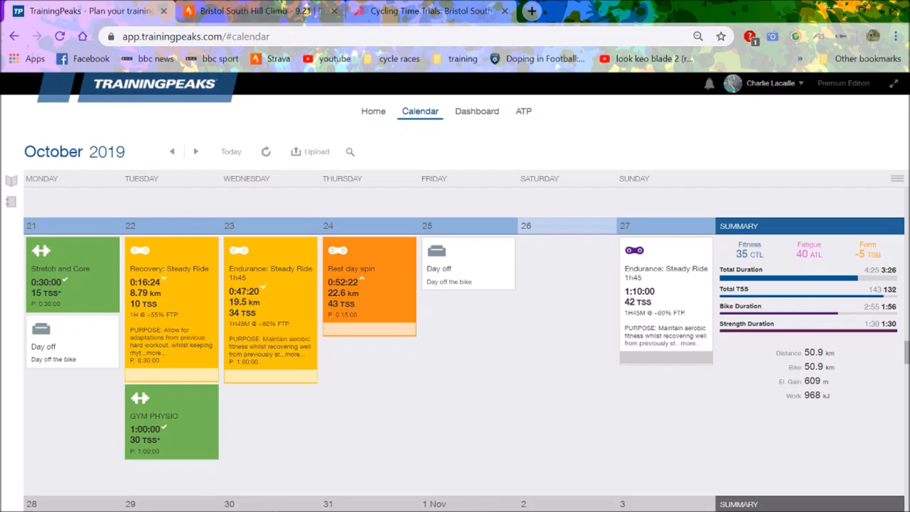
scroll("down", 3)
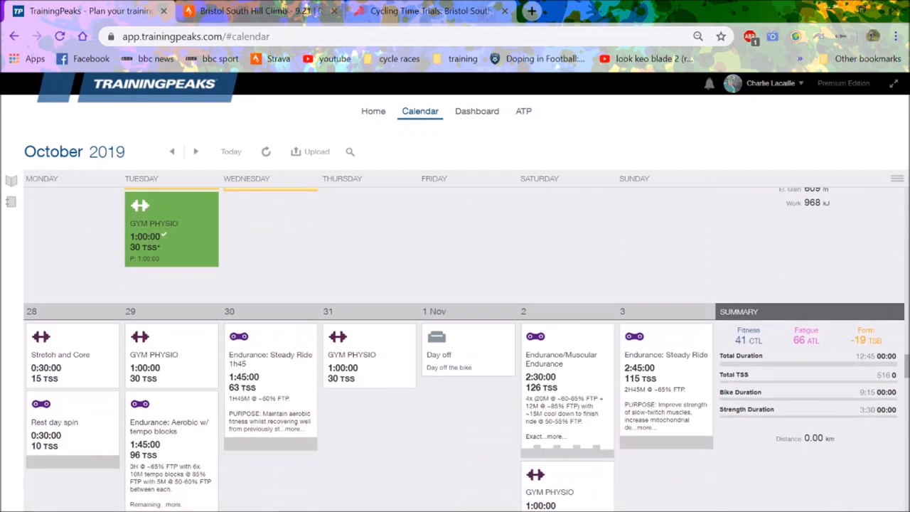
scroll("down", 3)
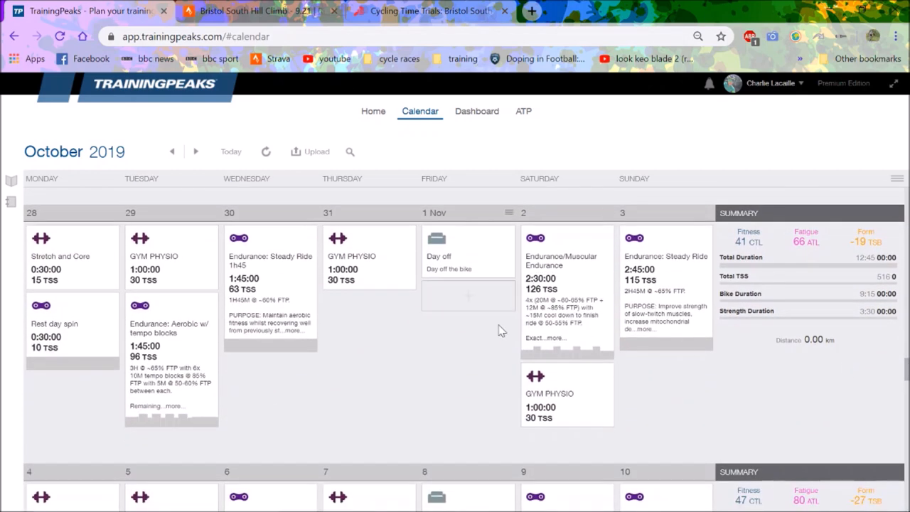
mouse_move(561, 280)
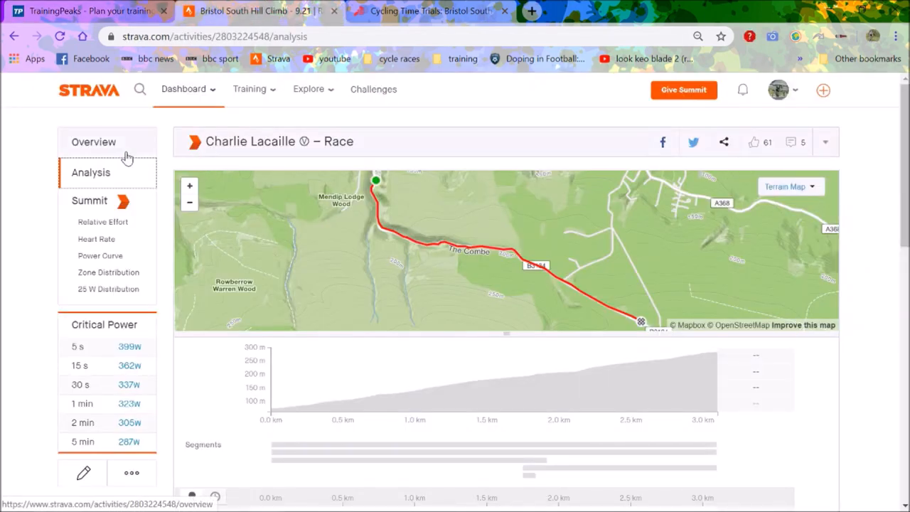
Step: Return to the Strava ride overview showing 3.10 km, 9:24 and 282 W
left_click(93, 142)
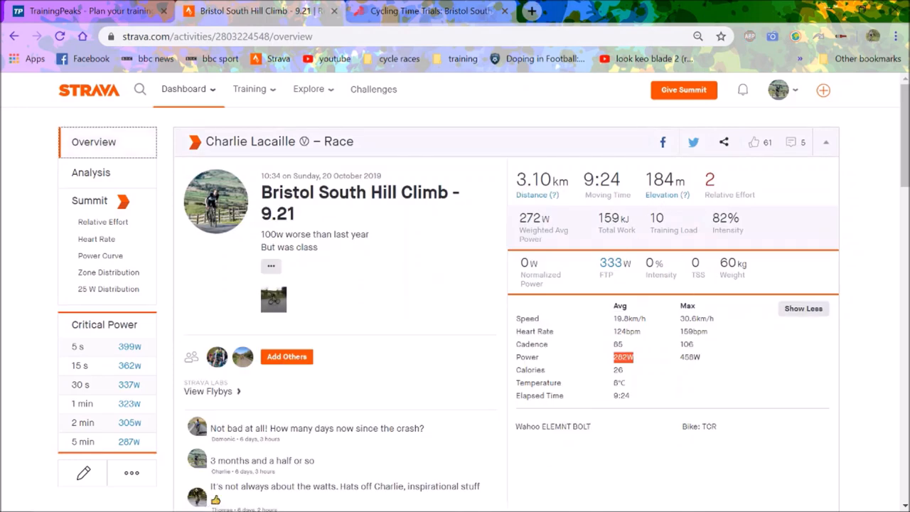
mouse_move(632, 347)
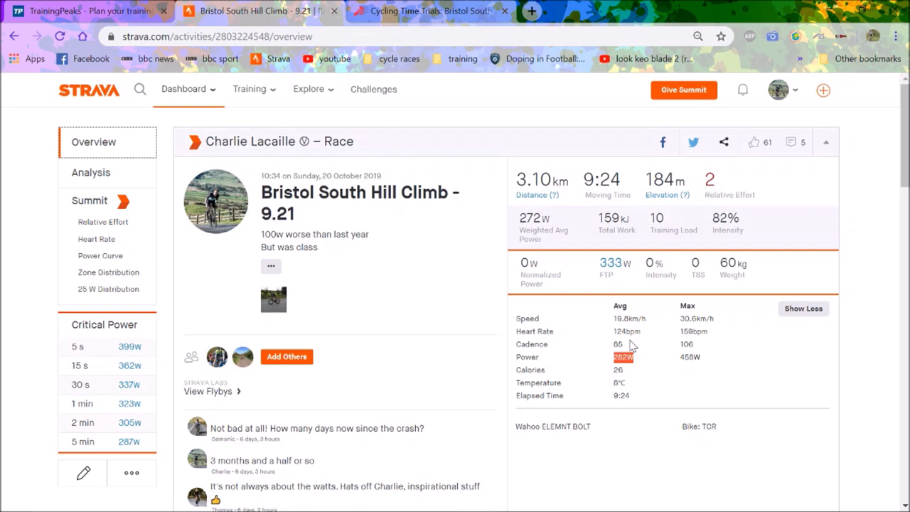
mouse_move(554, 4)
type("280/1.")
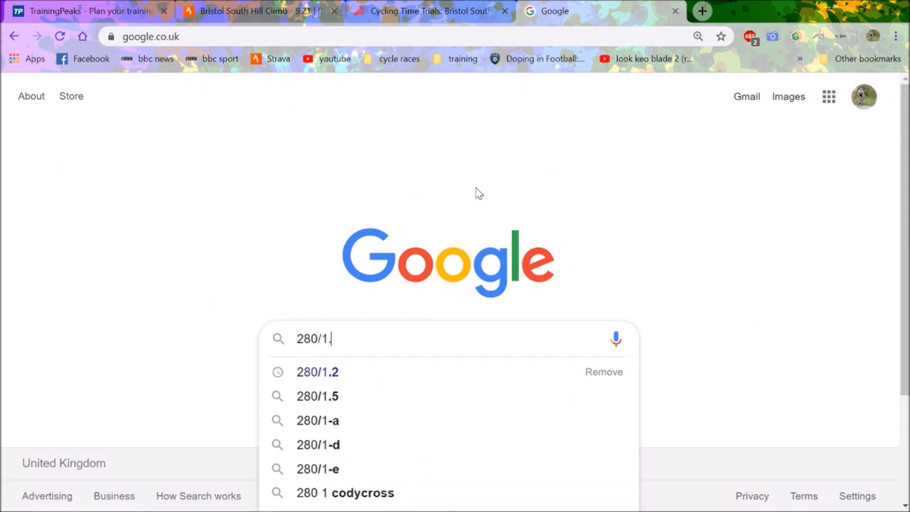
Step: Leave the Google tab and bring the Strava hill climb overview back on screen
left_click(259, 11)
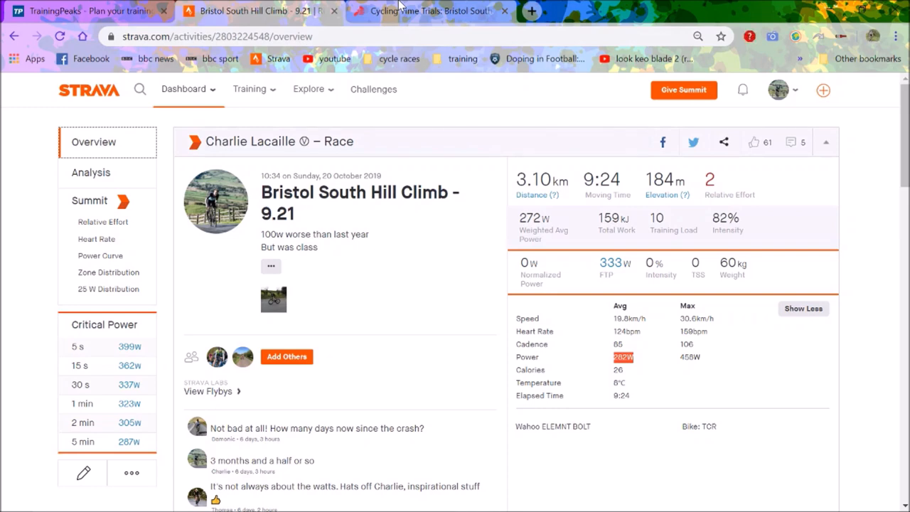
left_click(441, 10)
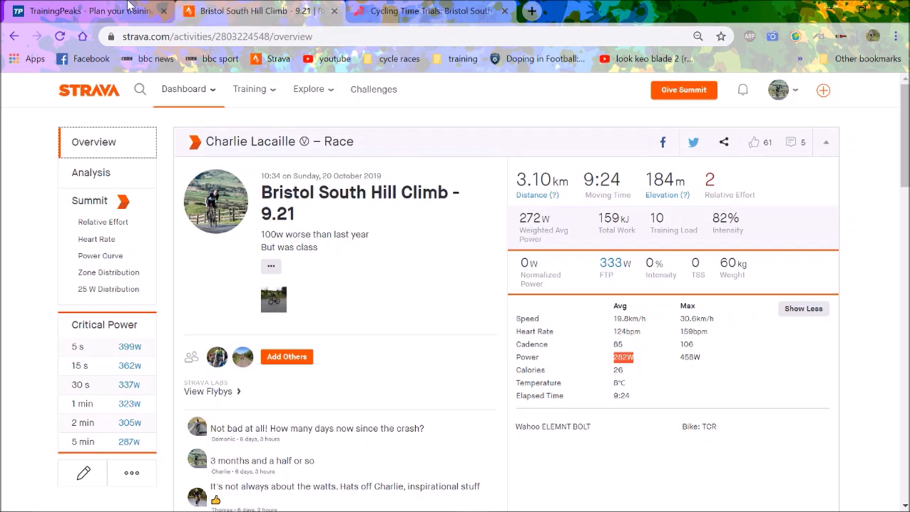
Step: Switch to the TrainingPeaks calendar showing the 28 October–3 November 2019 week
left_click(85, 12)
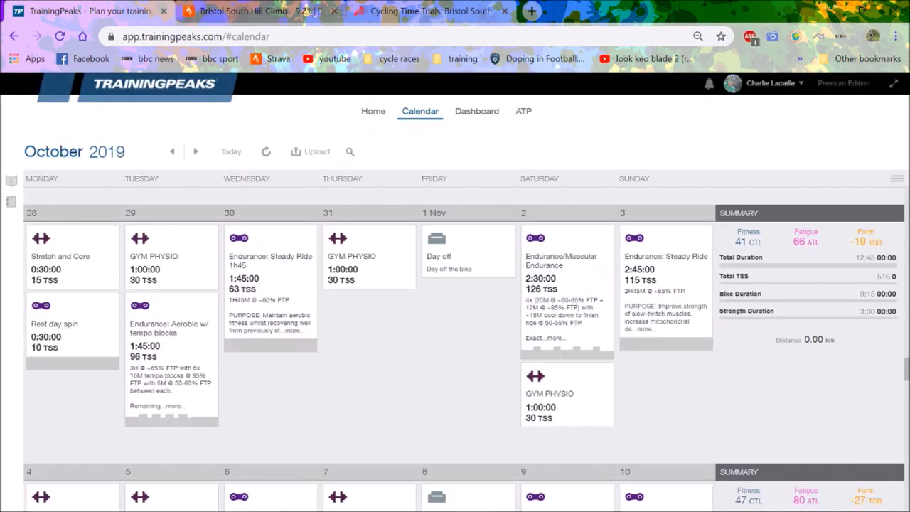
mouse_move(275, 292)
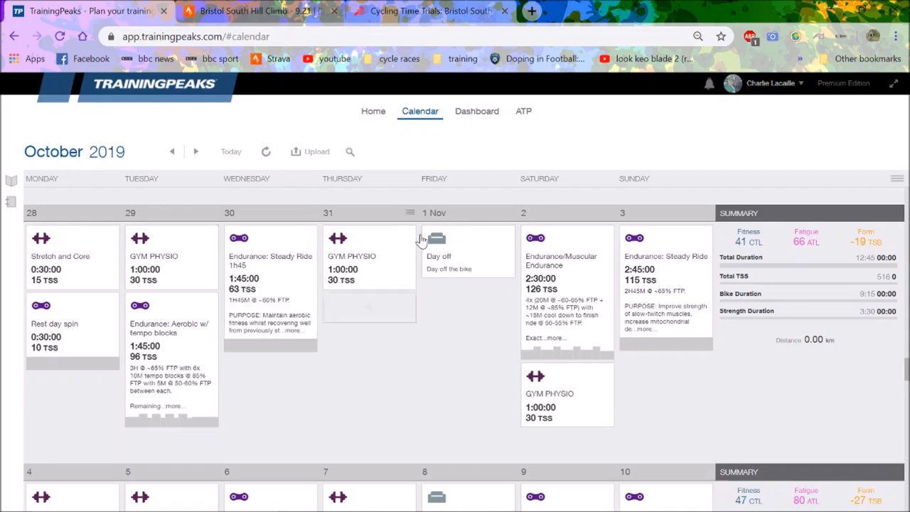
mouse_move(374, 258)
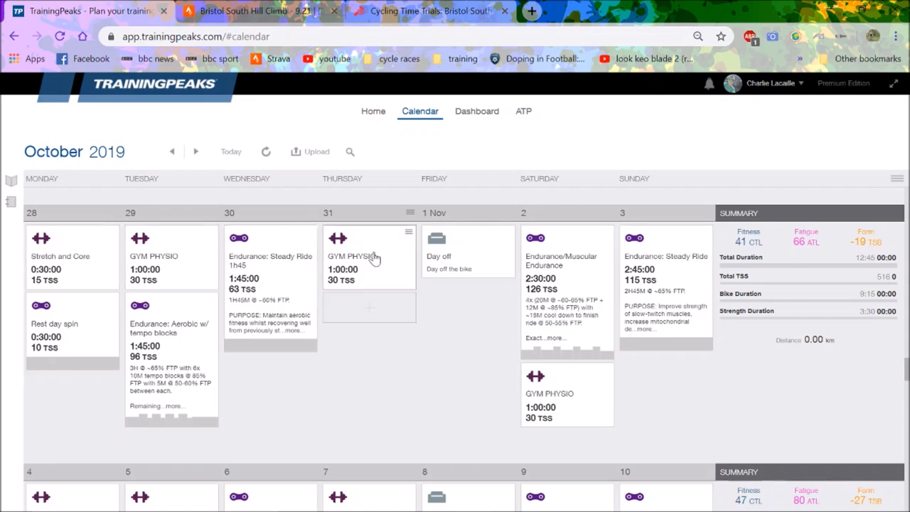
mouse_move(257, 252)
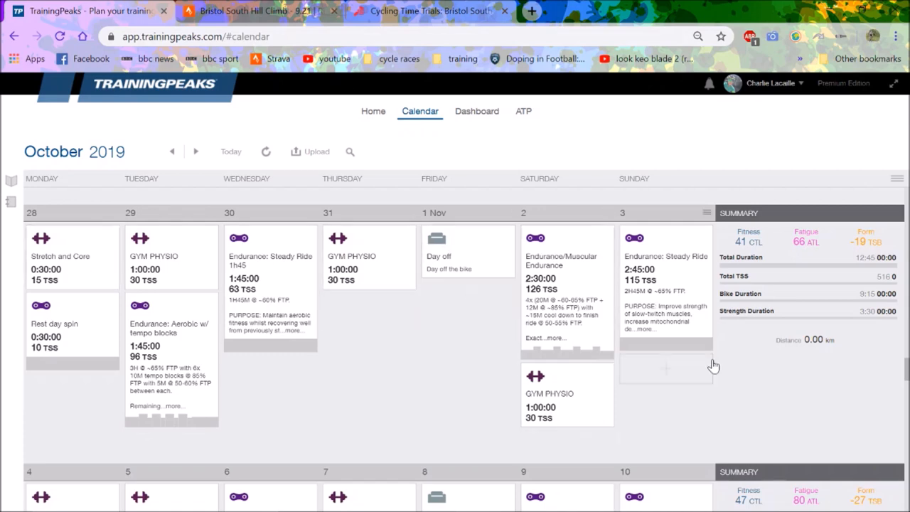
mouse_move(714, 365)
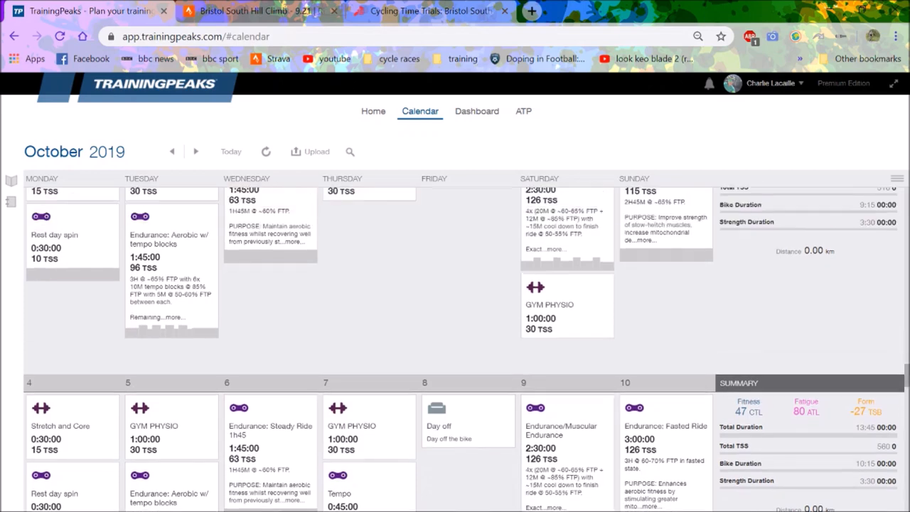
Step: Move the calendar on to the 18–24 November and 25 November–1 December weeks
scroll("down", 3)
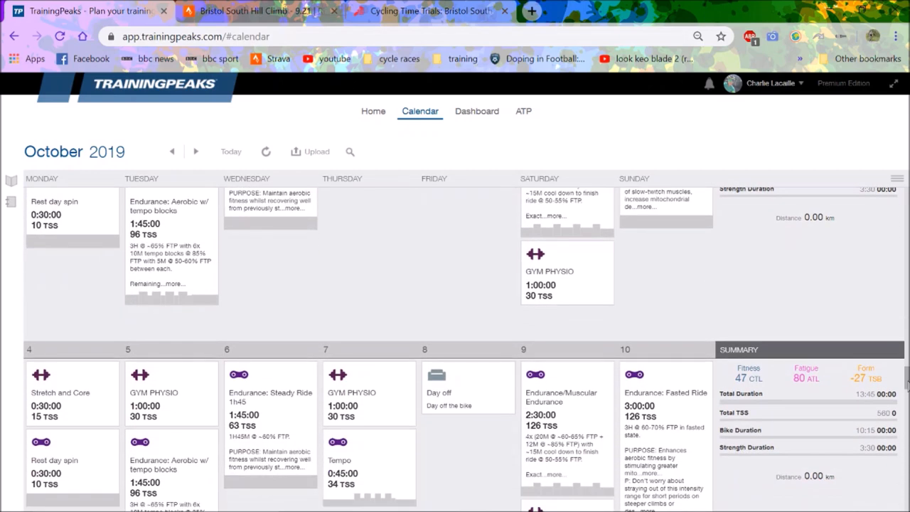
scroll("down", 3)
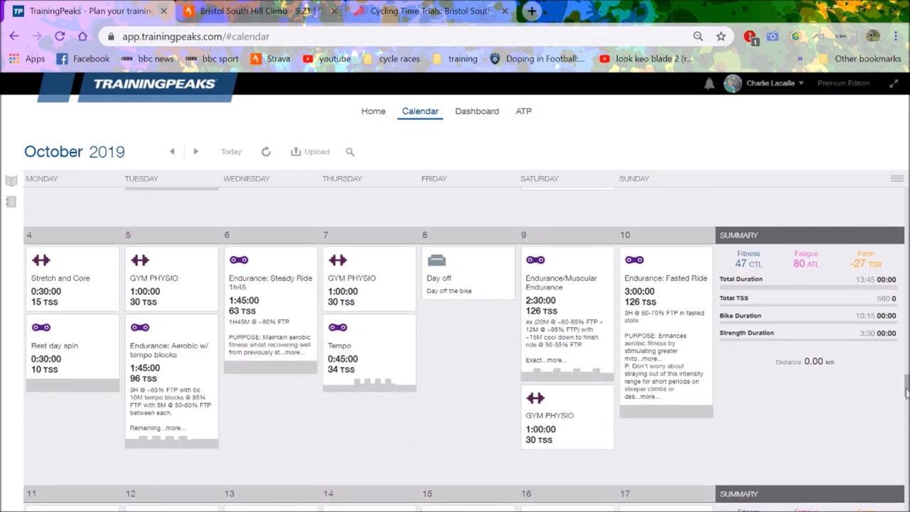
mouse_move(128, 342)
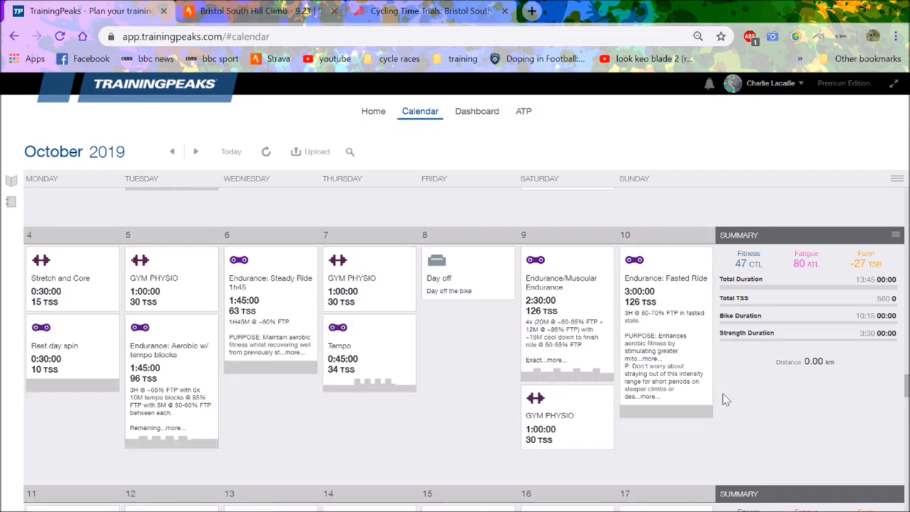
mouse_move(728, 393)
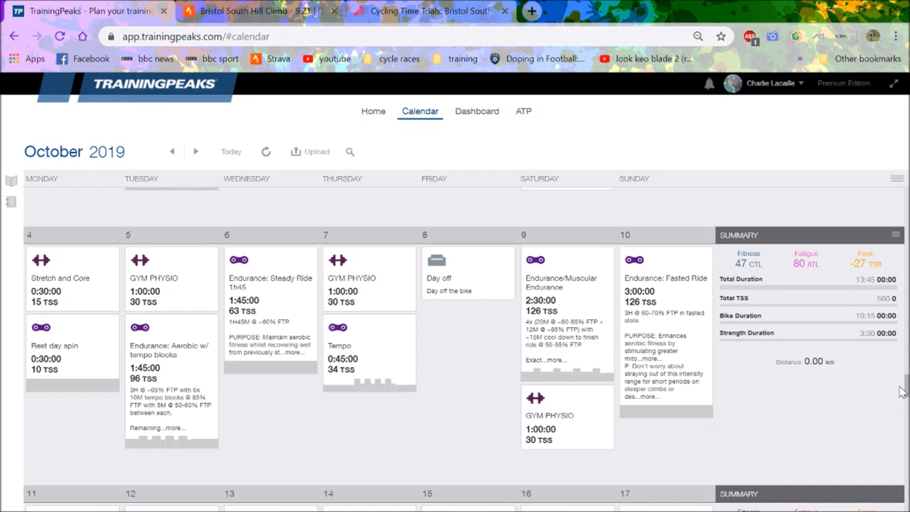
left_click(196, 151)
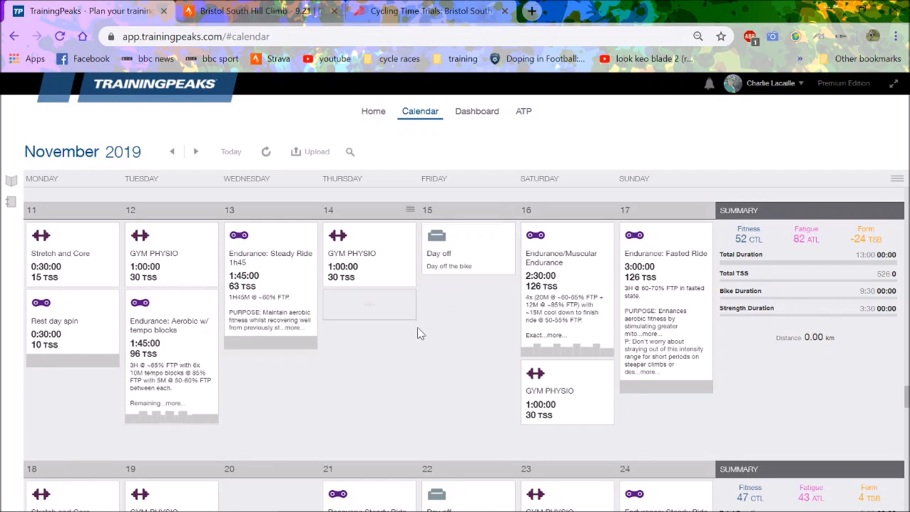
mouse_move(567, 373)
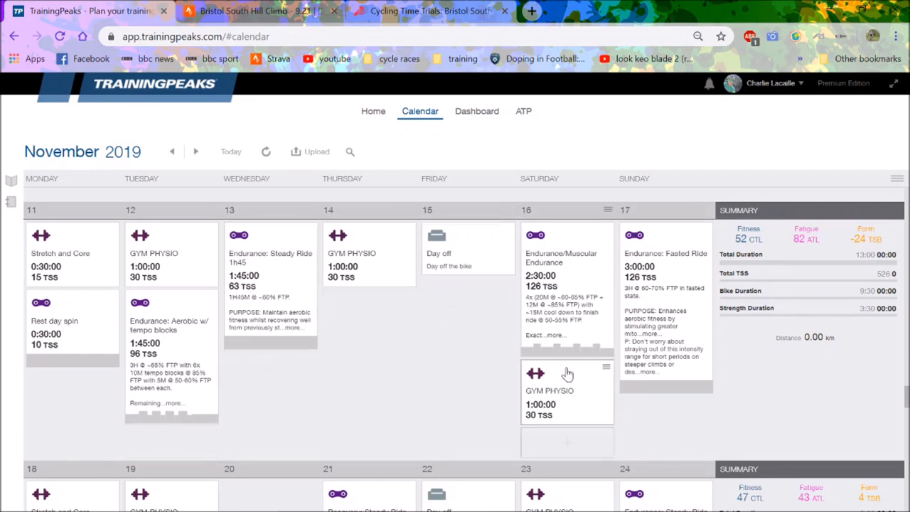
mouse_move(623, 283)
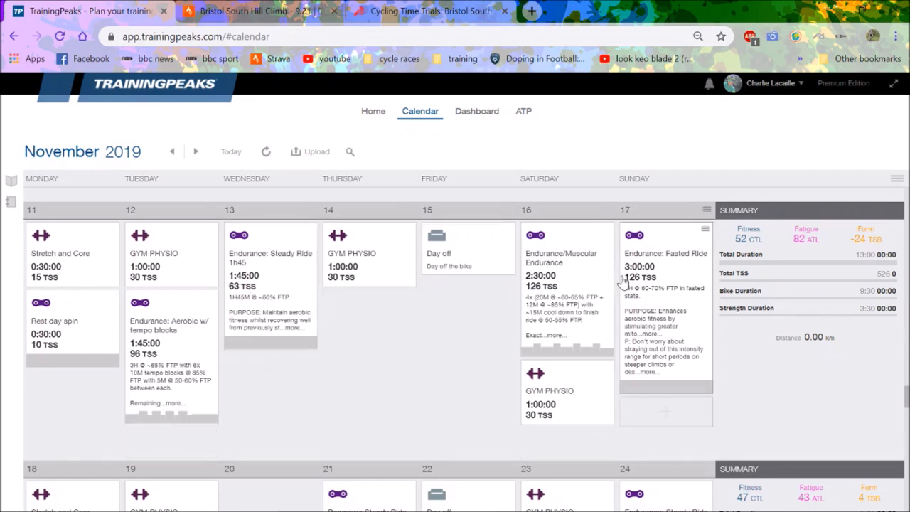
mouse_move(663, 281)
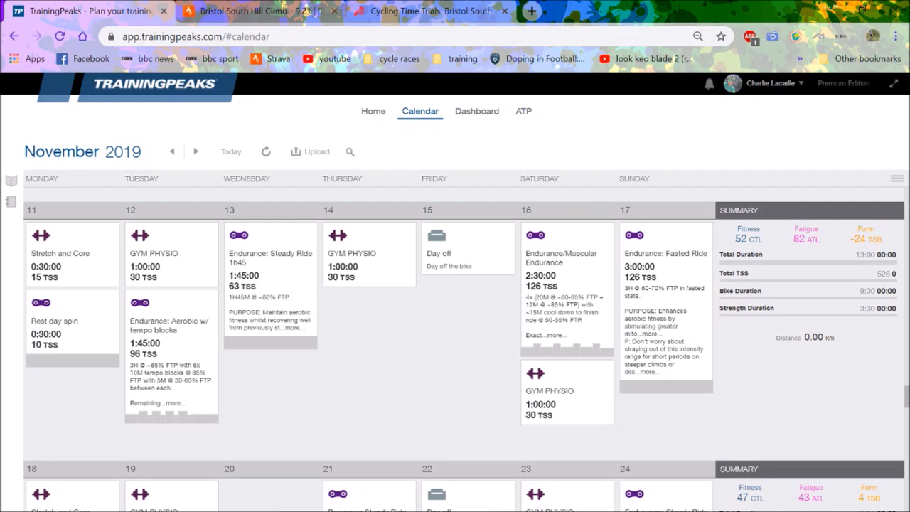
scroll("down", 3)
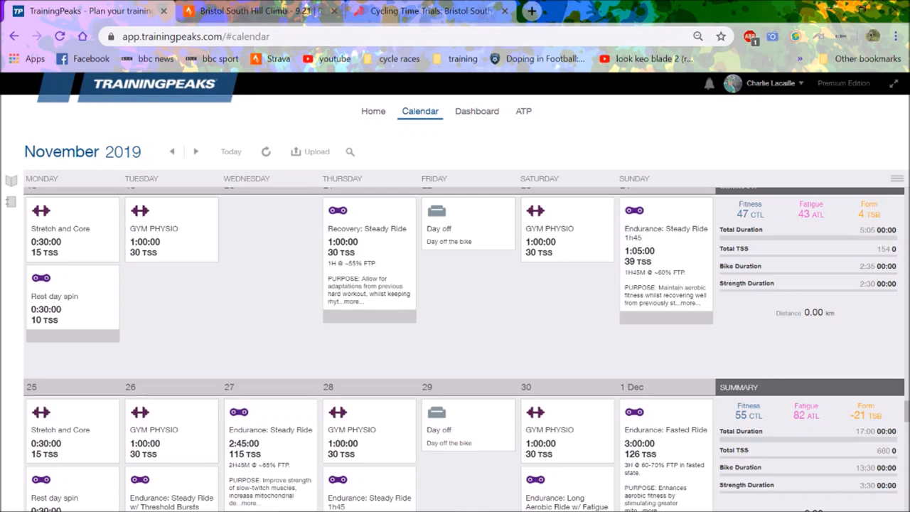
Step: Advance the calendar past the 2–8 December week to the 16–22 December week
scroll("down", 3)
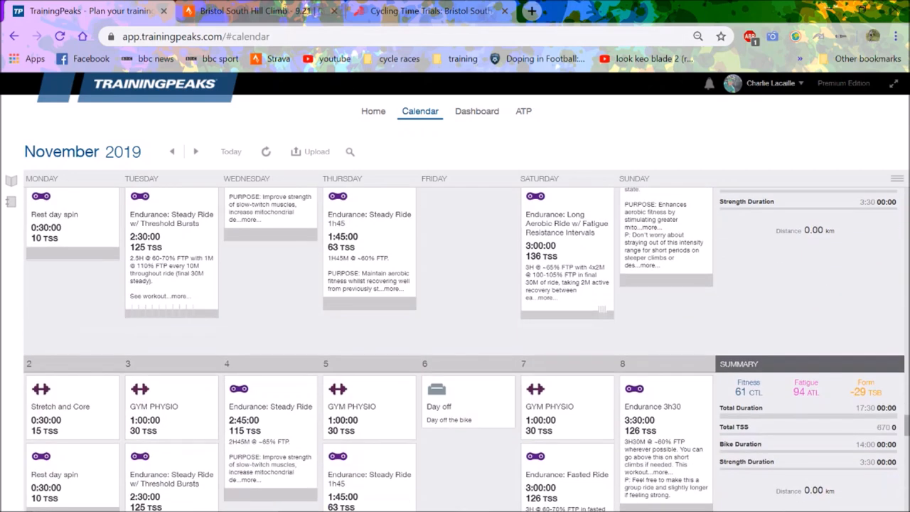
scroll("down", 3)
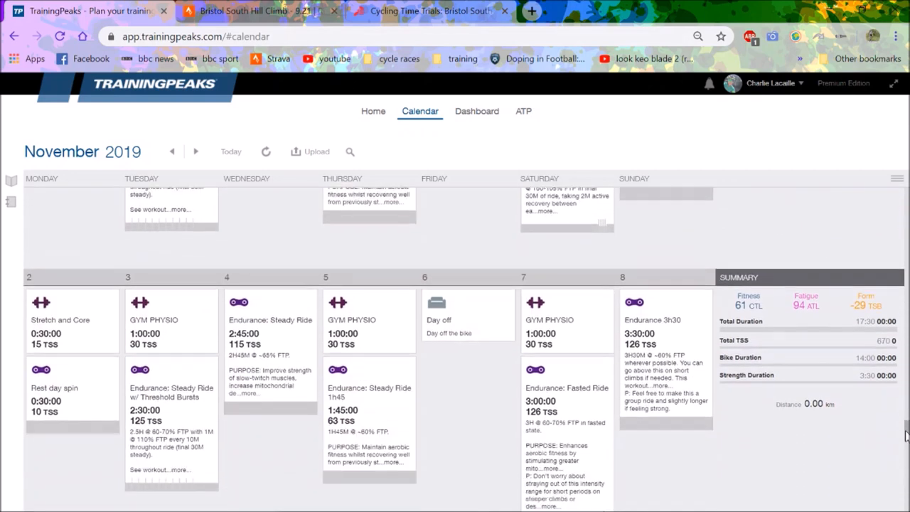
scroll("down", 3)
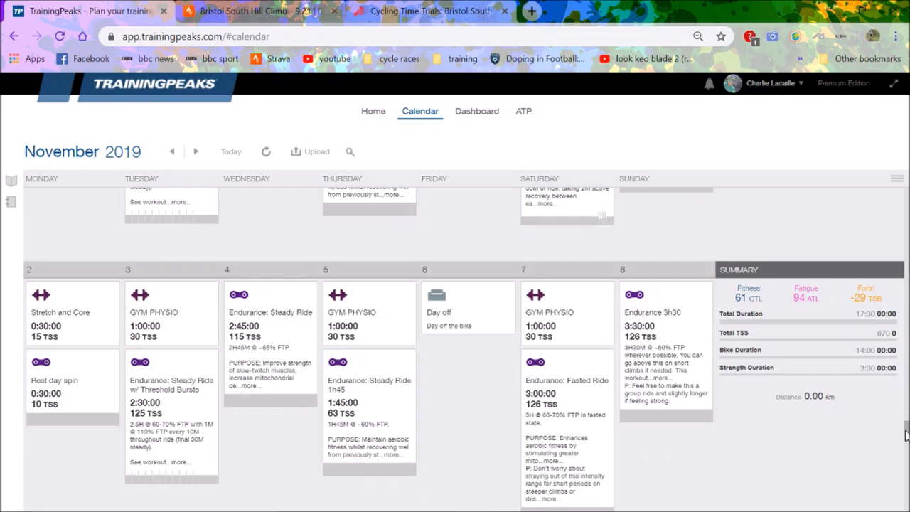
scroll("down", 3)
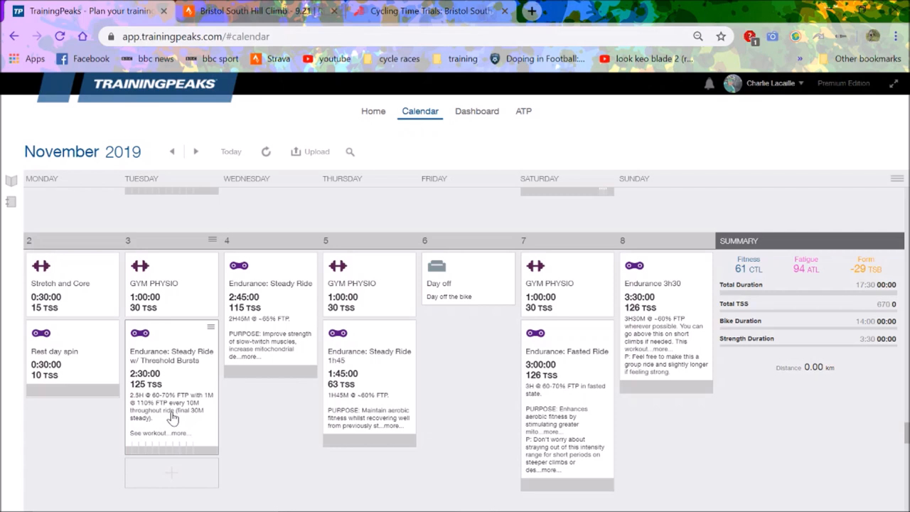
mouse_move(170, 435)
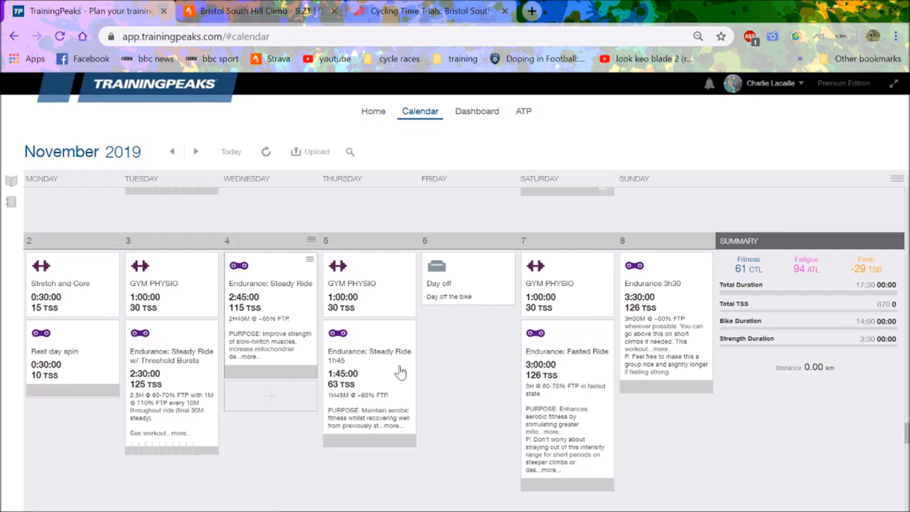
mouse_move(720, 362)
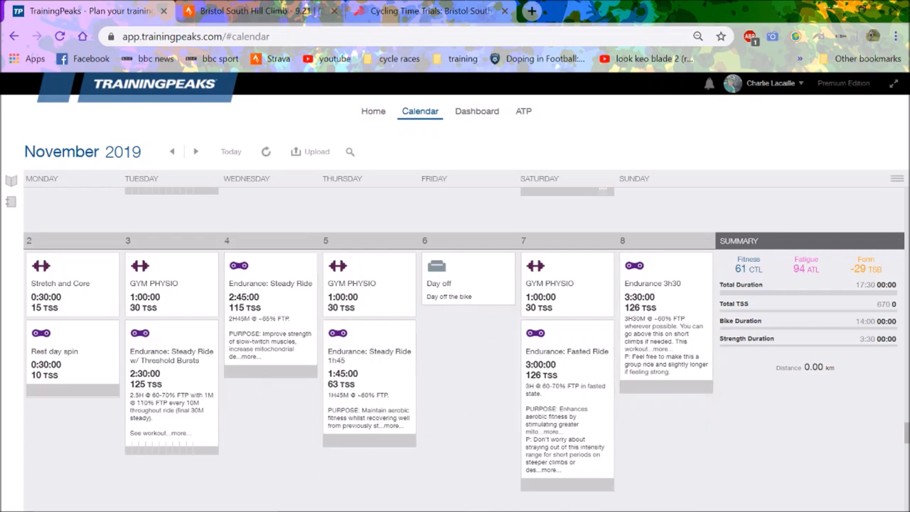
left_click(196, 151)
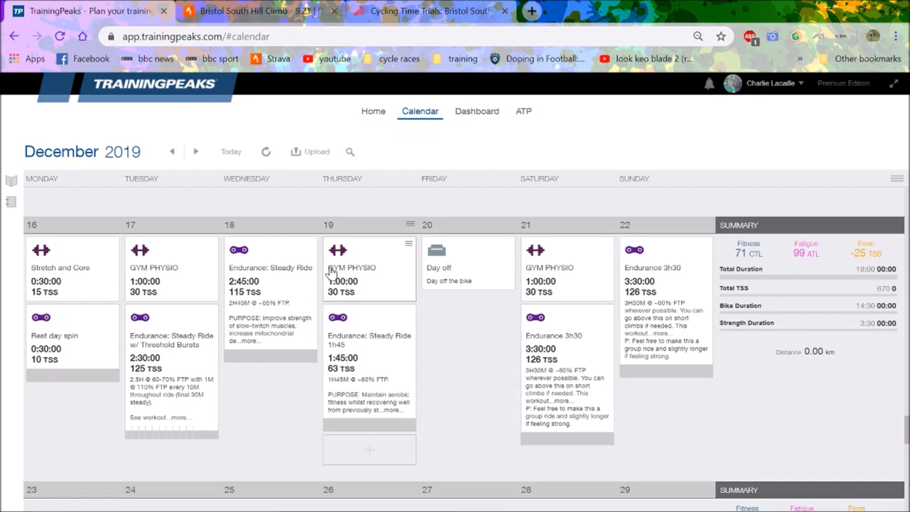
mouse_move(329, 269)
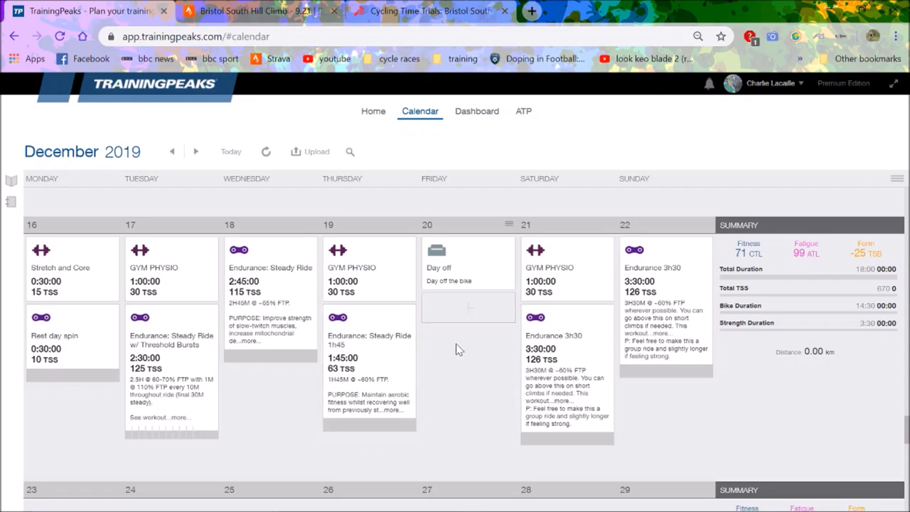
mouse_move(384, 284)
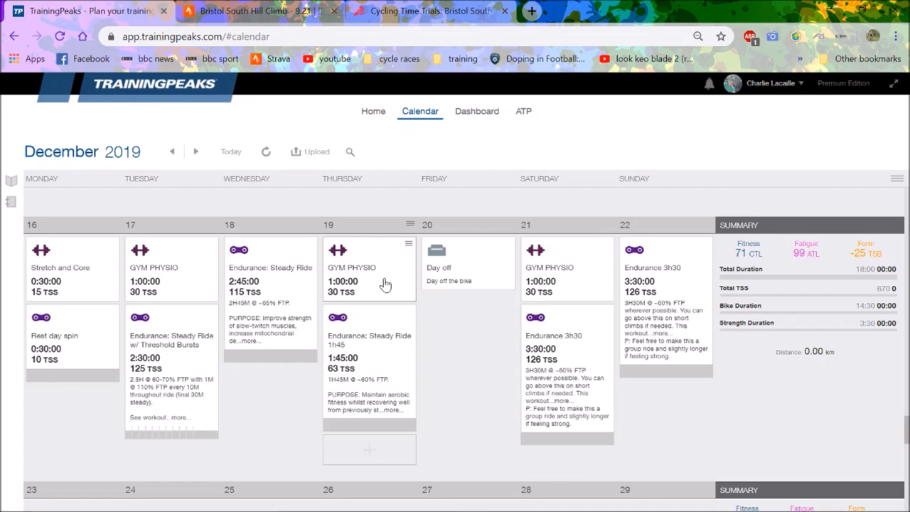
mouse_move(358, 307)
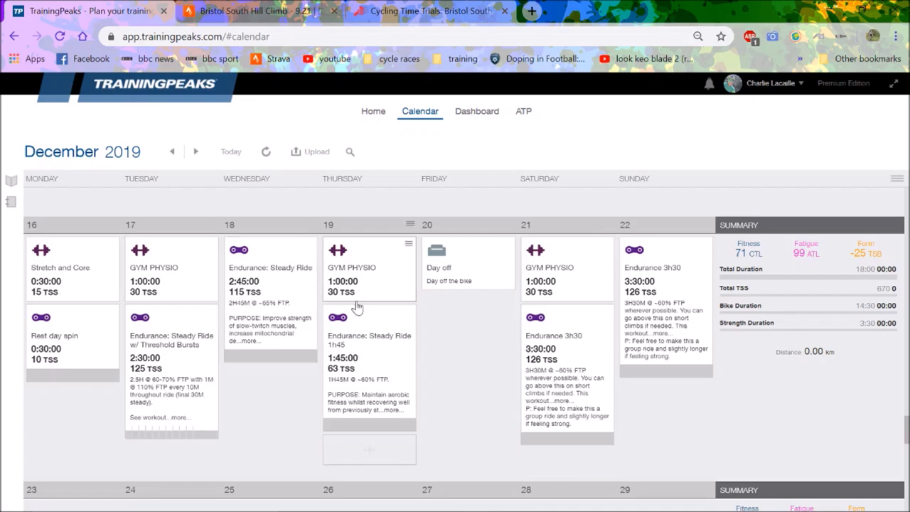
mouse_move(355, 297)
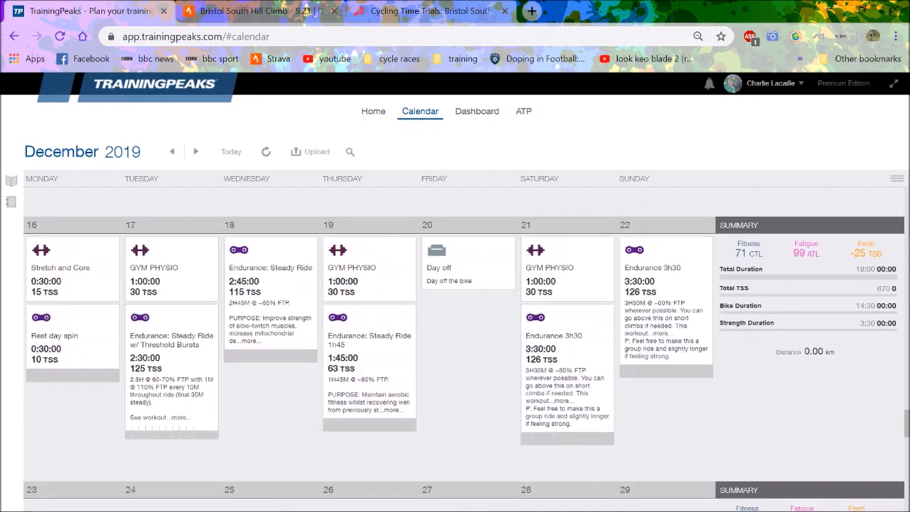
Step: Scroll the calendar to mid-December, then open the Home dashboard showing the 18 March event countdown
scroll("down", 3)
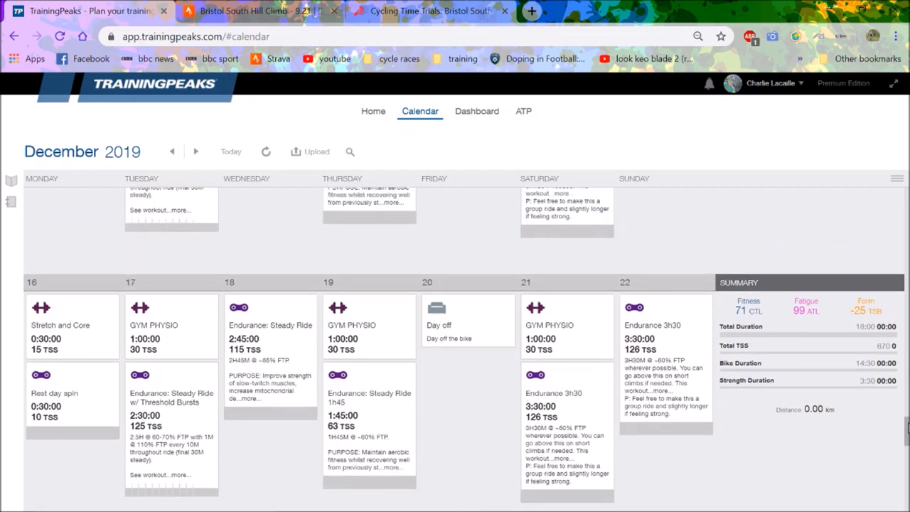
left_click(373, 112)
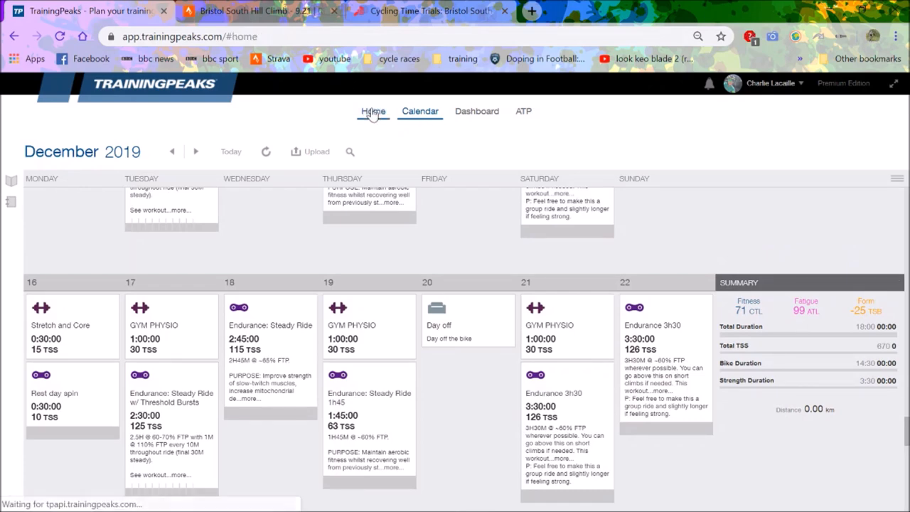
left_click(373, 111)
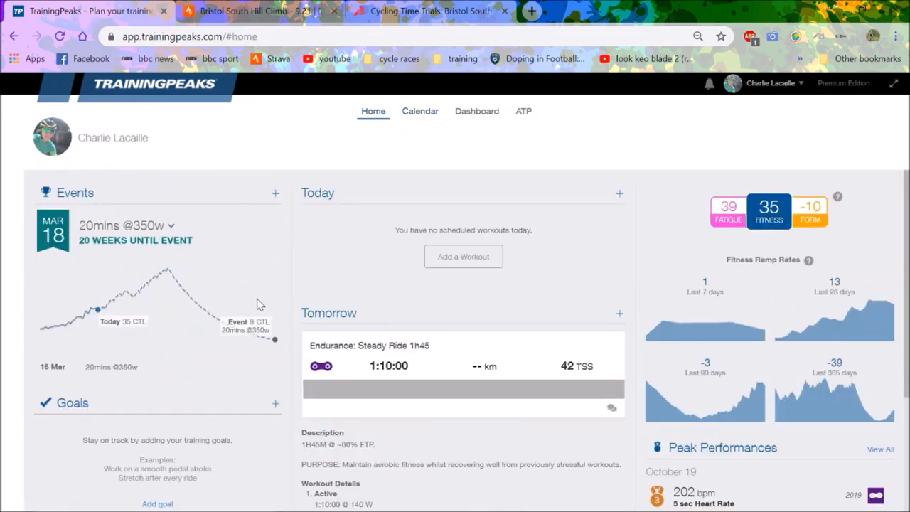
mouse_move(271, 335)
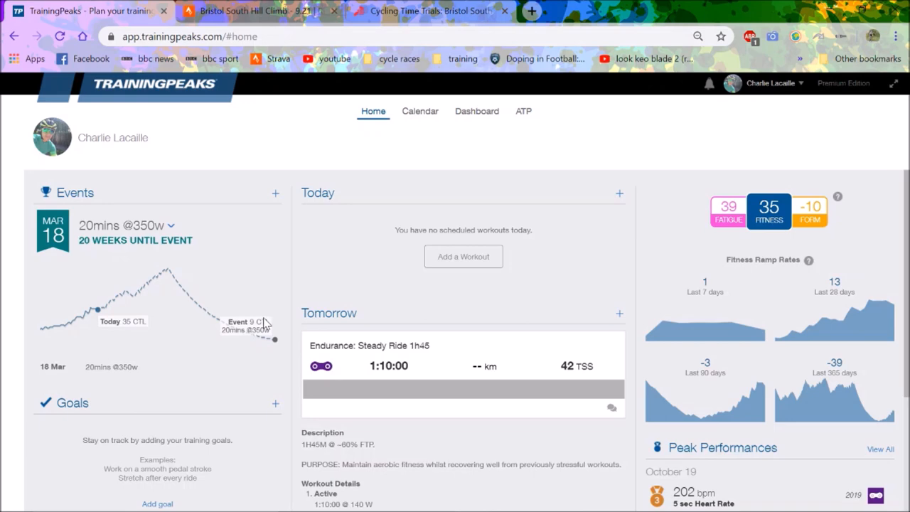